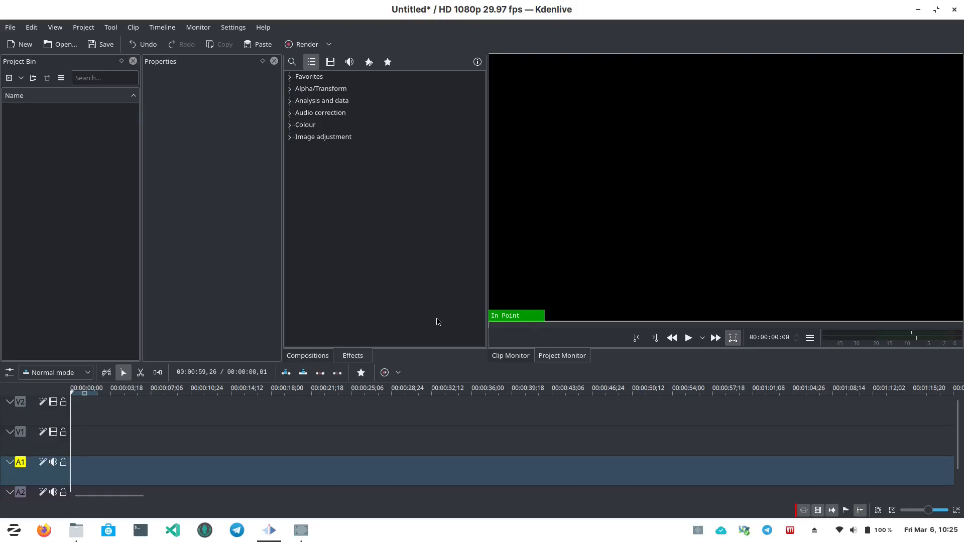
mouse_move(431, 324)
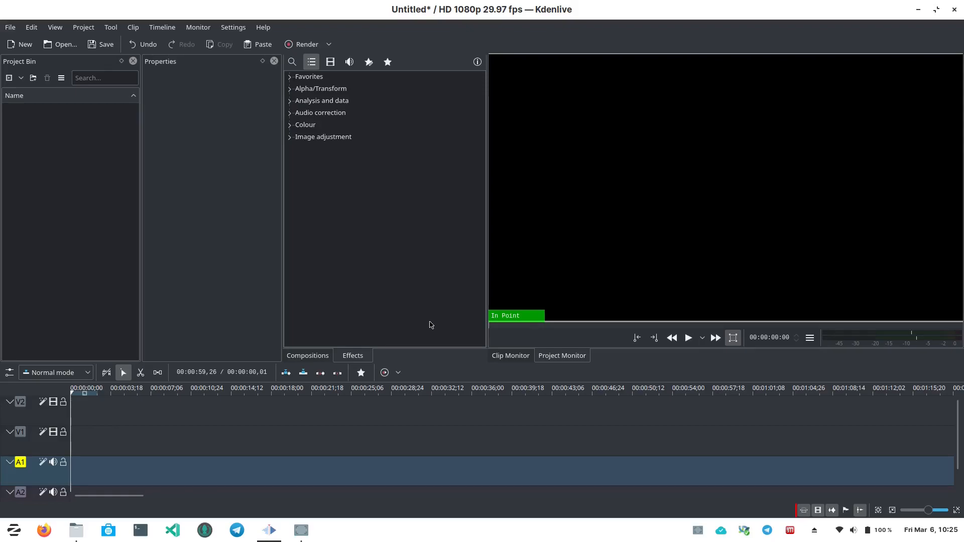
mouse_move(385, 321)
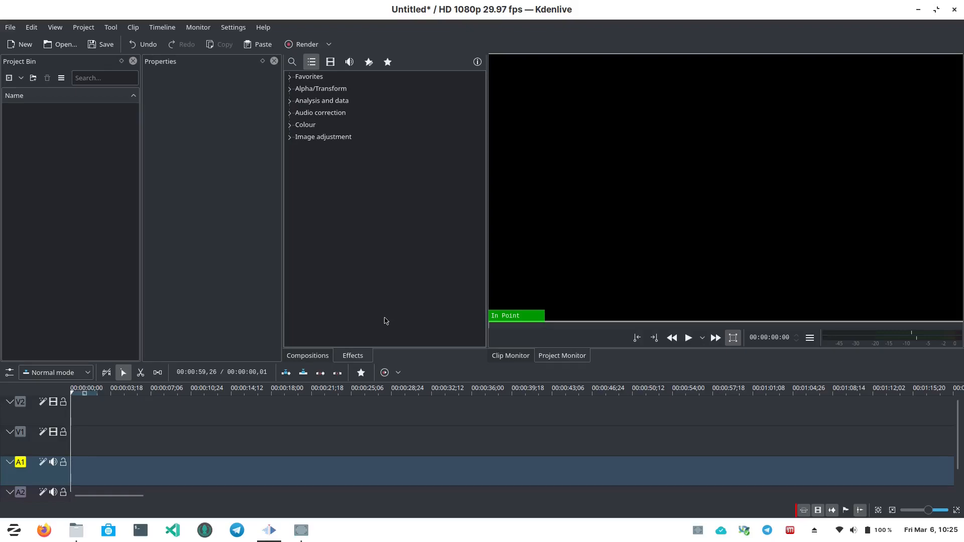
mouse_move(430, 315)
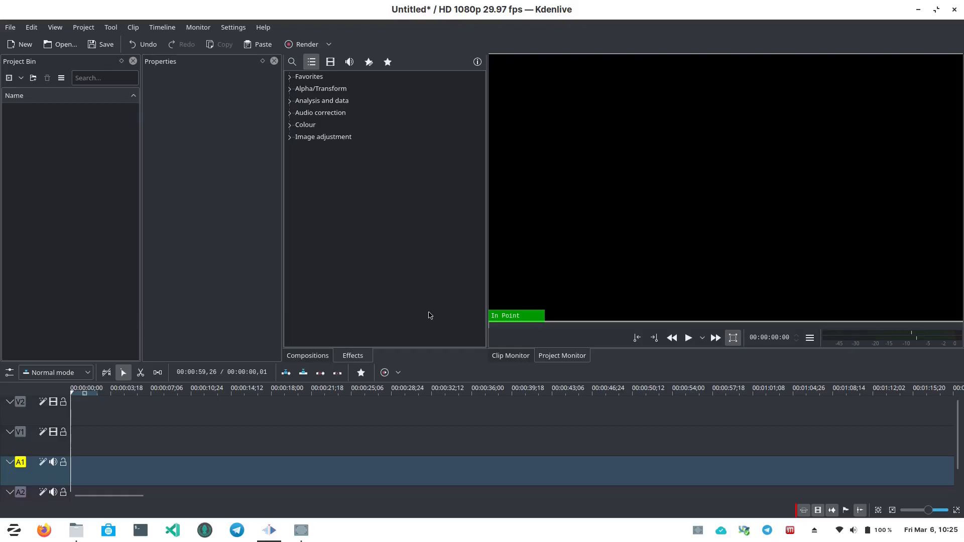
mouse_move(436, 315)
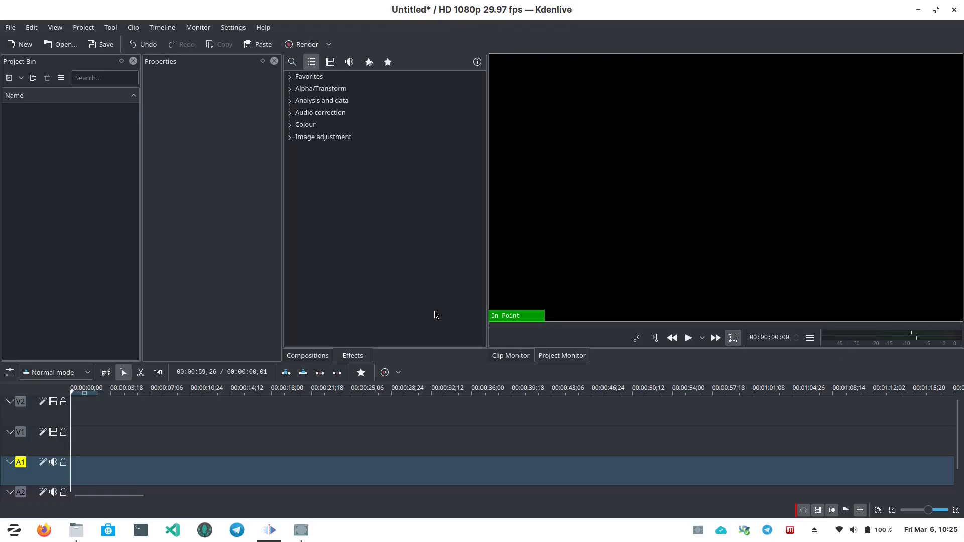
mouse_move(120, 281)
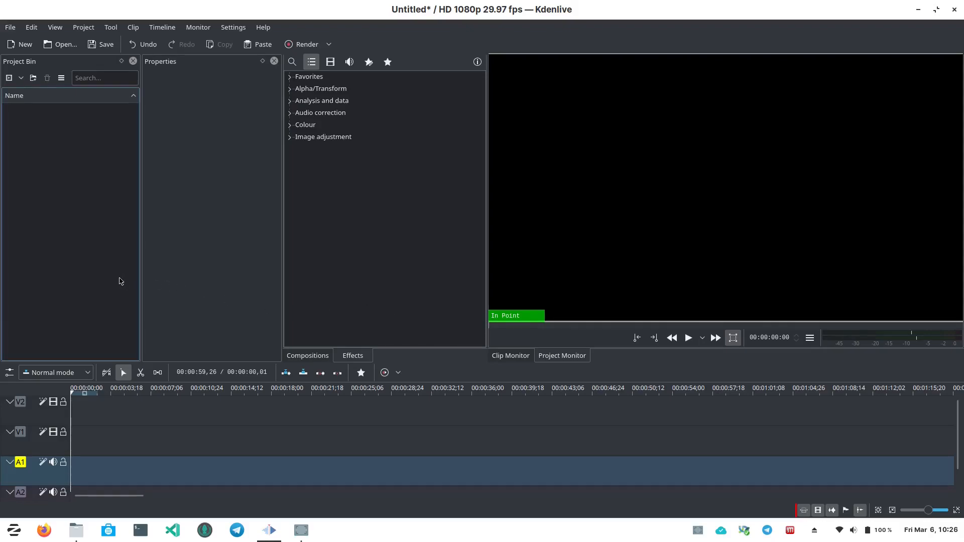
mouse_move(86, 250)
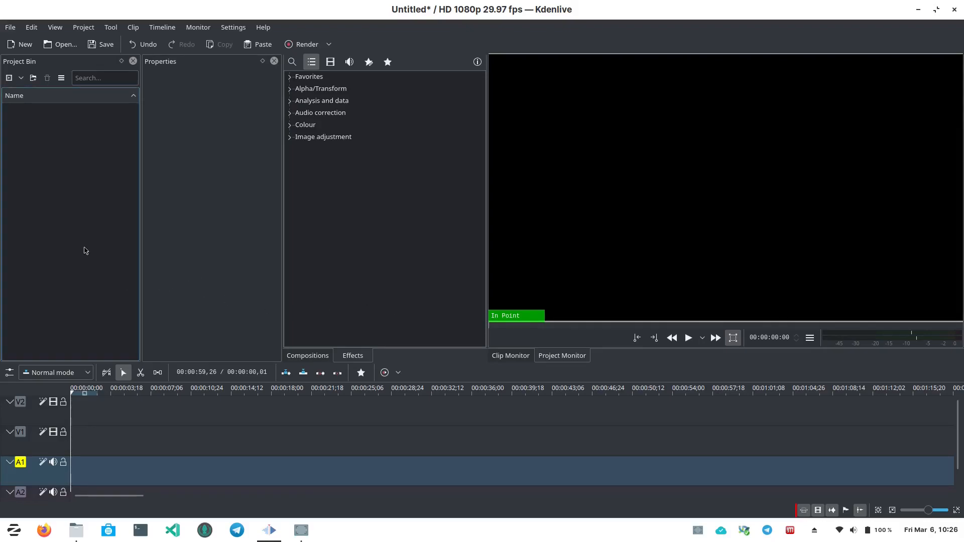
mouse_move(139, 416)
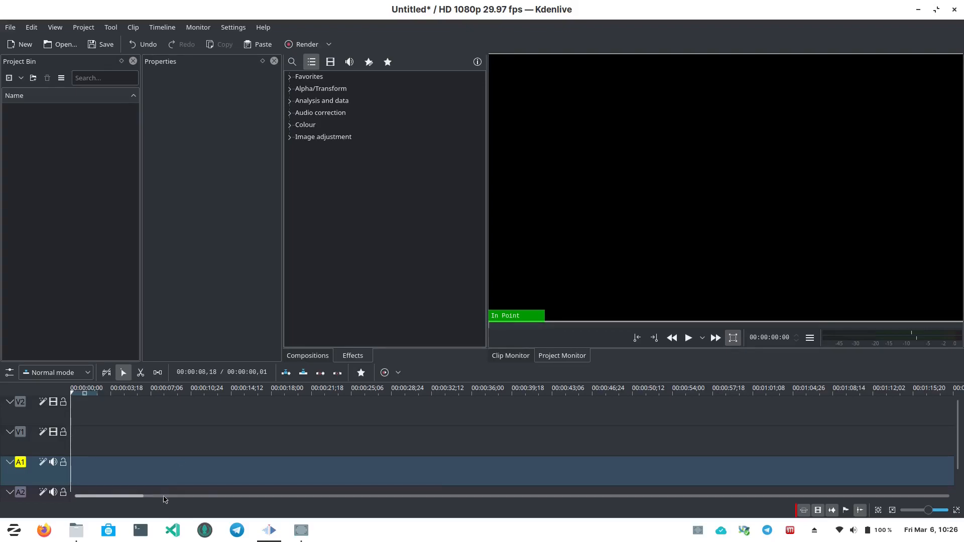
mouse_move(107, 530)
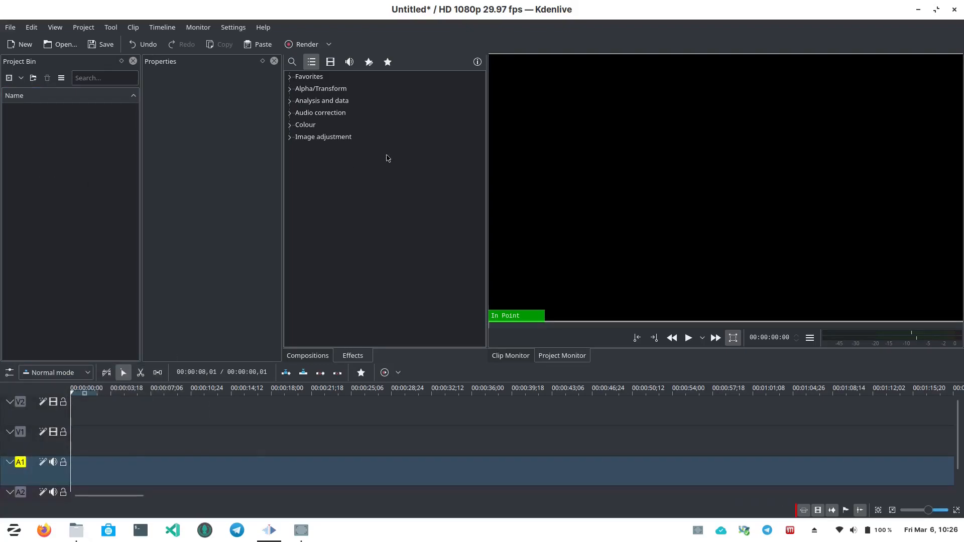
mouse_move(328, 149)
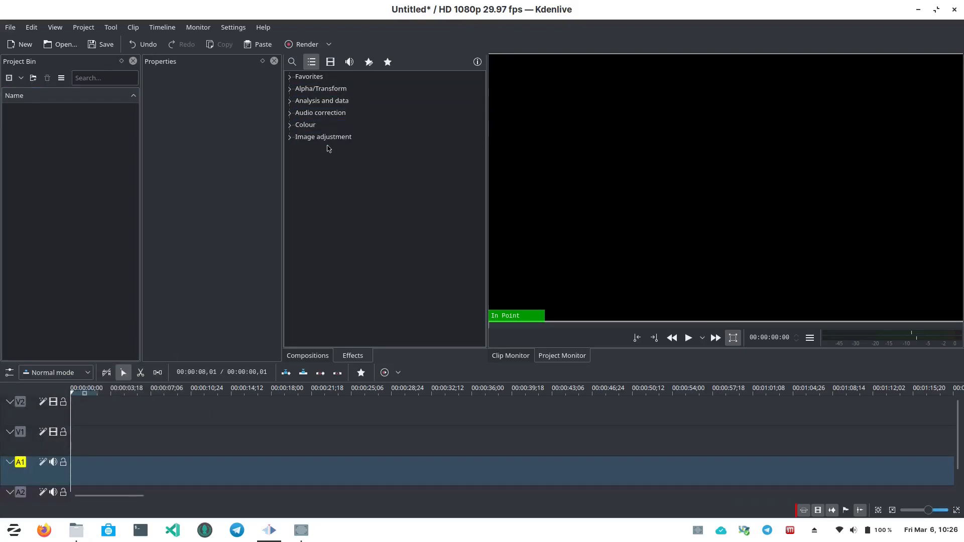
mouse_move(313, 178)
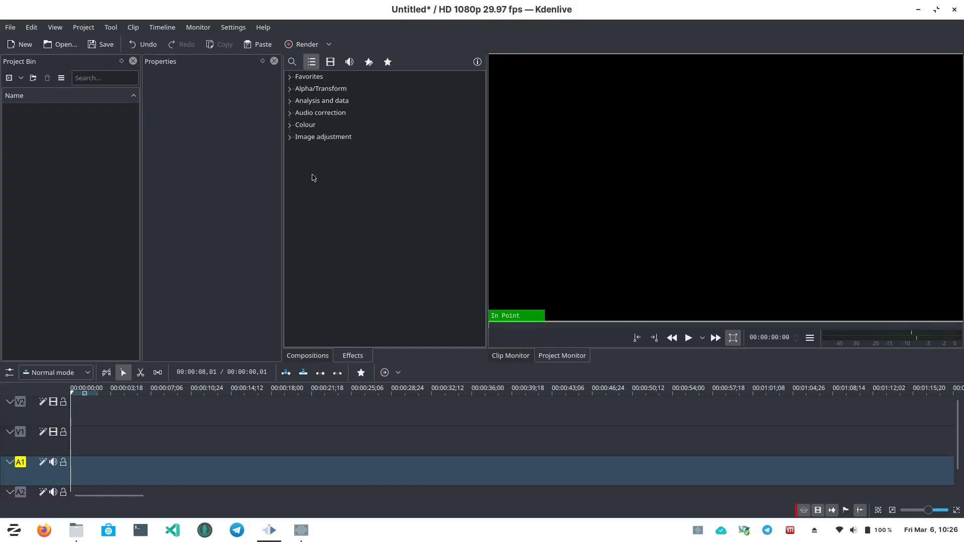
mouse_move(265, 171)
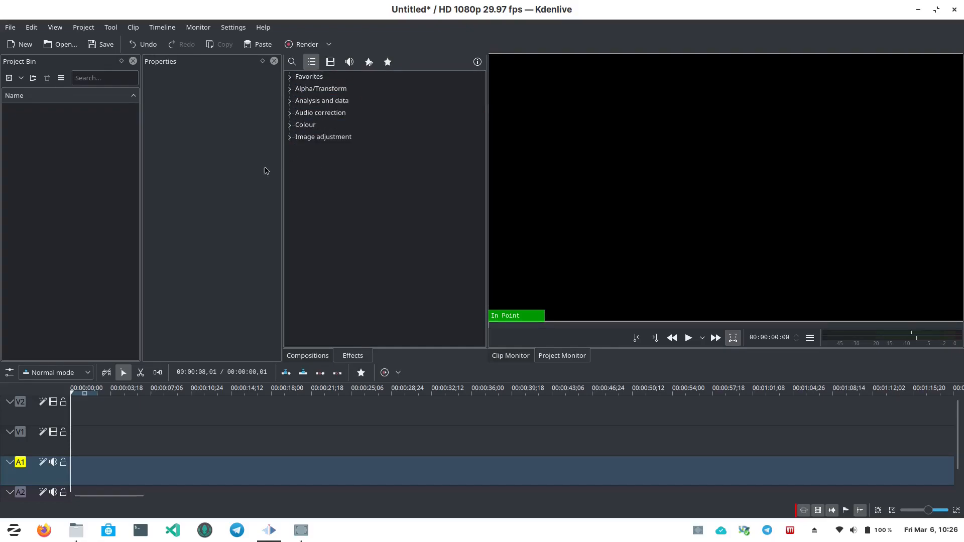
mouse_move(240, 186)
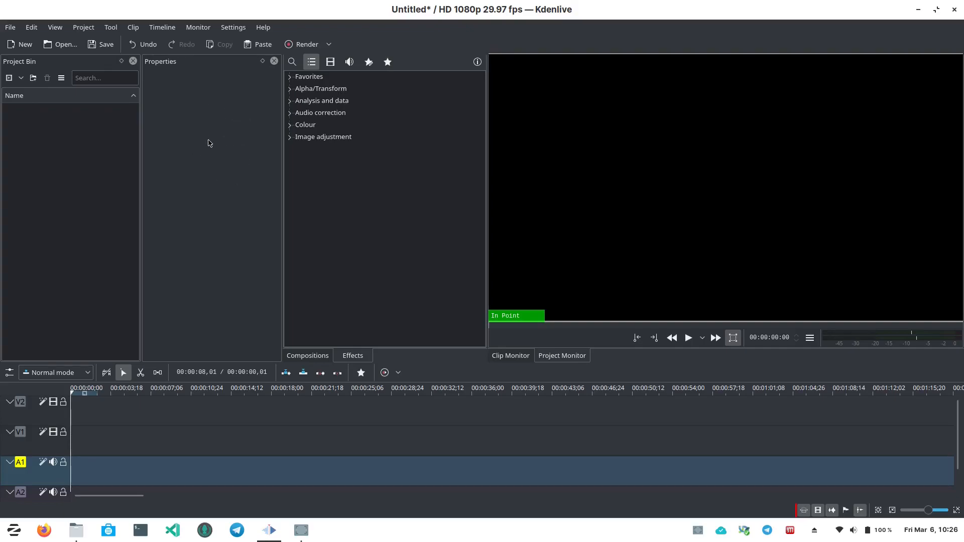
mouse_move(332, 285)
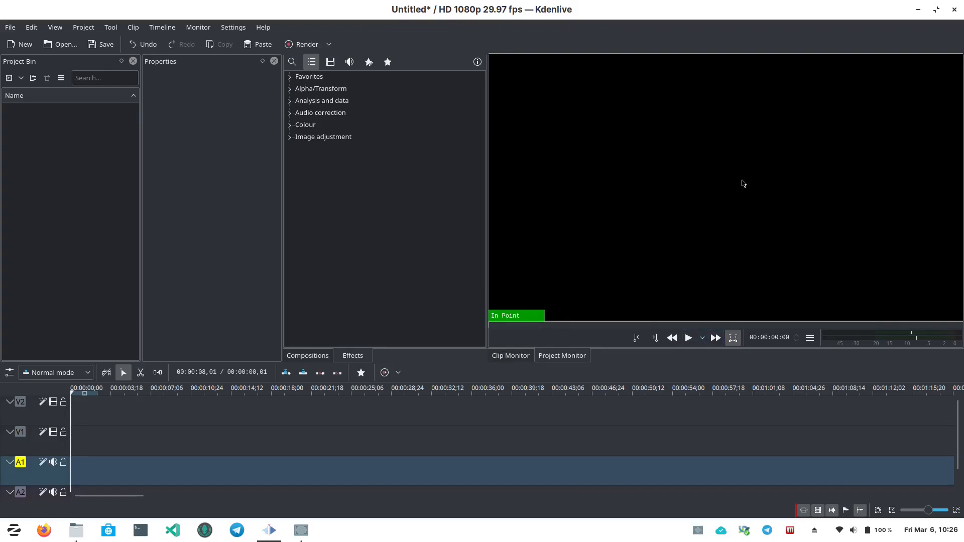
mouse_move(888, 339)
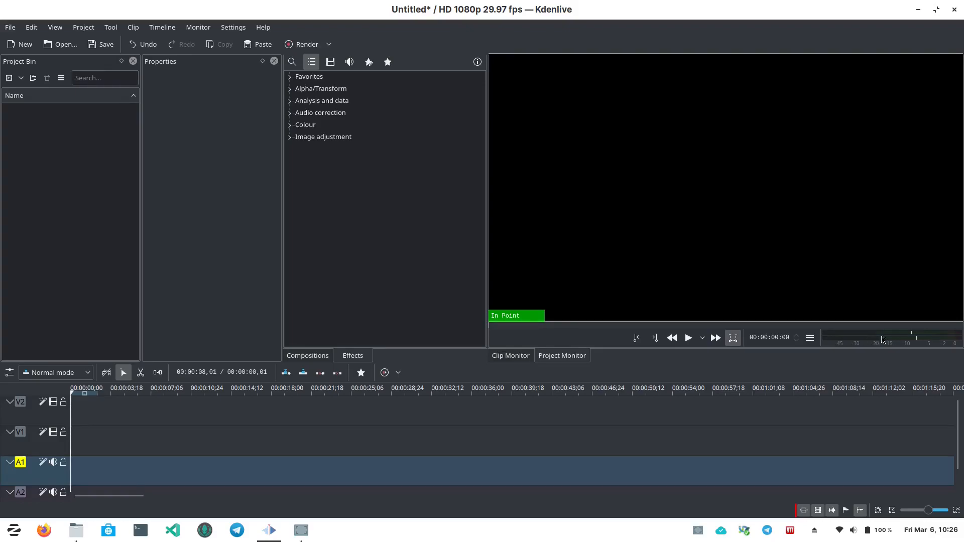
mouse_move(866, 340)
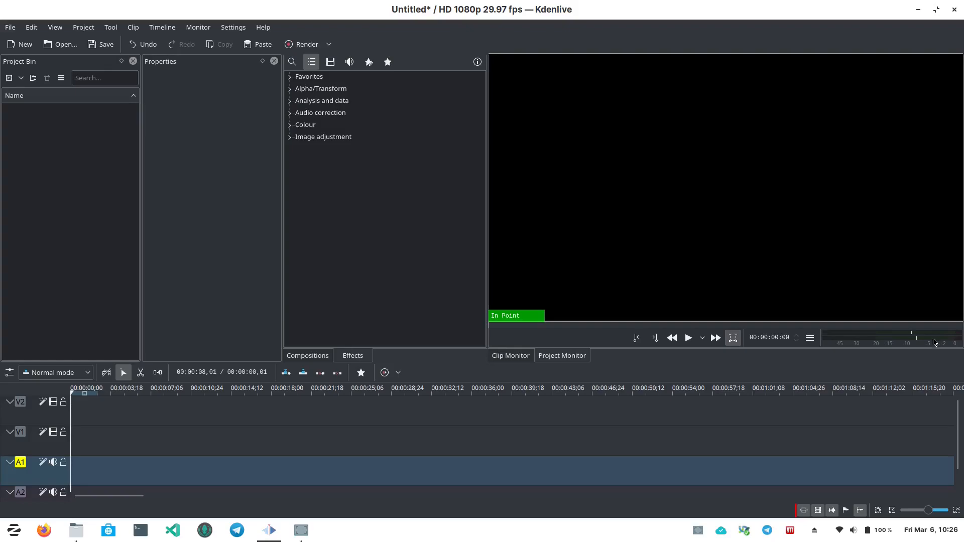
mouse_move(522, 360)
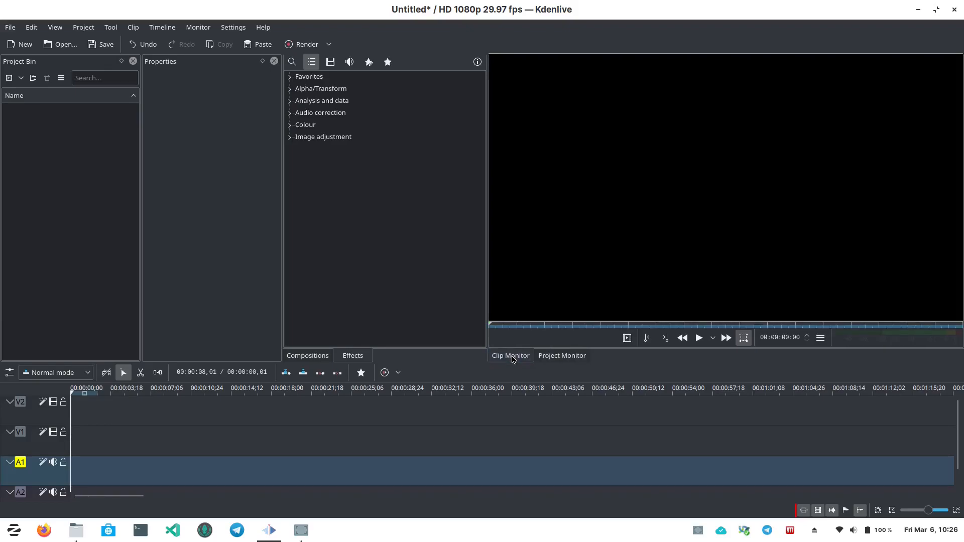
Step: Switch the monitor back to the Project Monitor view
click(562, 355)
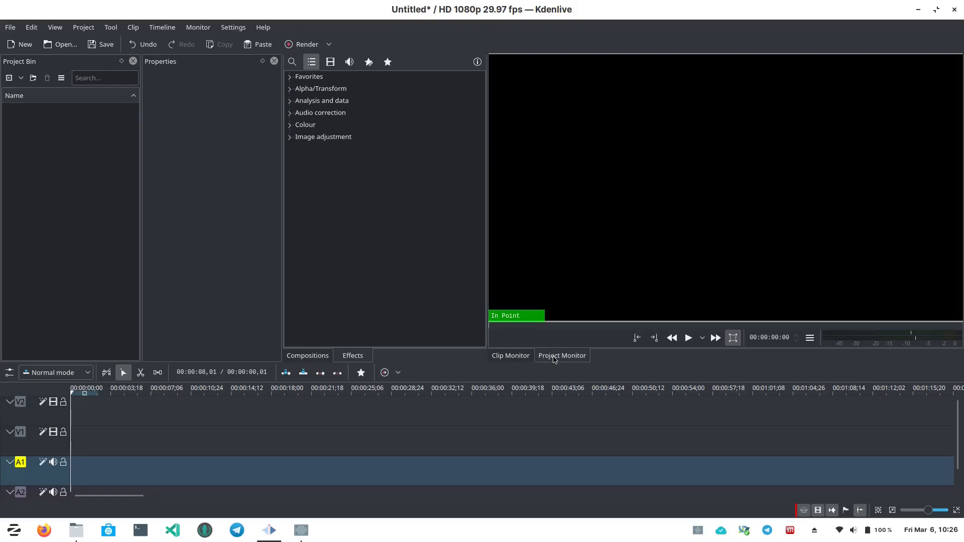
click(562, 355)
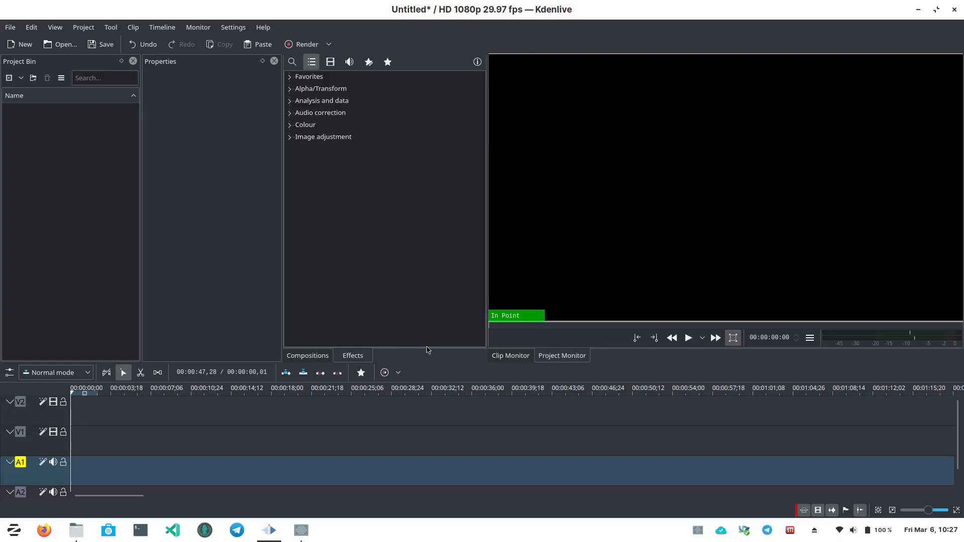
mouse_move(269, 362)
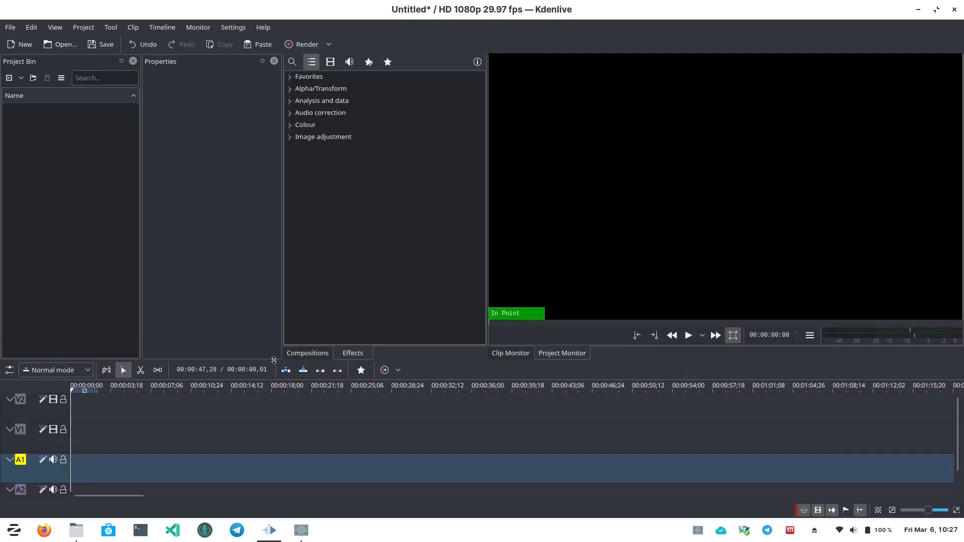
mouse_move(426, 306)
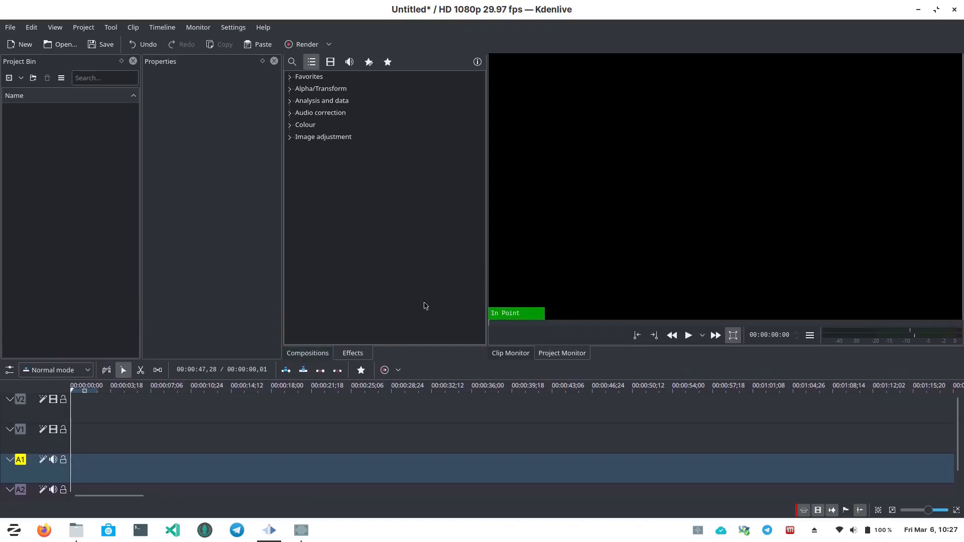
mouse_move(208, 319)
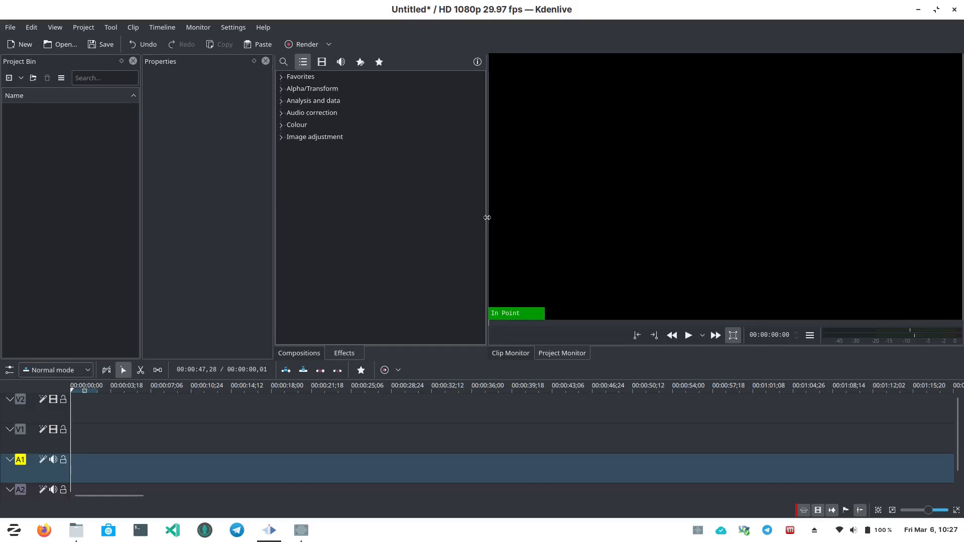
Step: Drag the Properties/Effects splitter left and raise the timeline splitter slightly
click(205, 370)
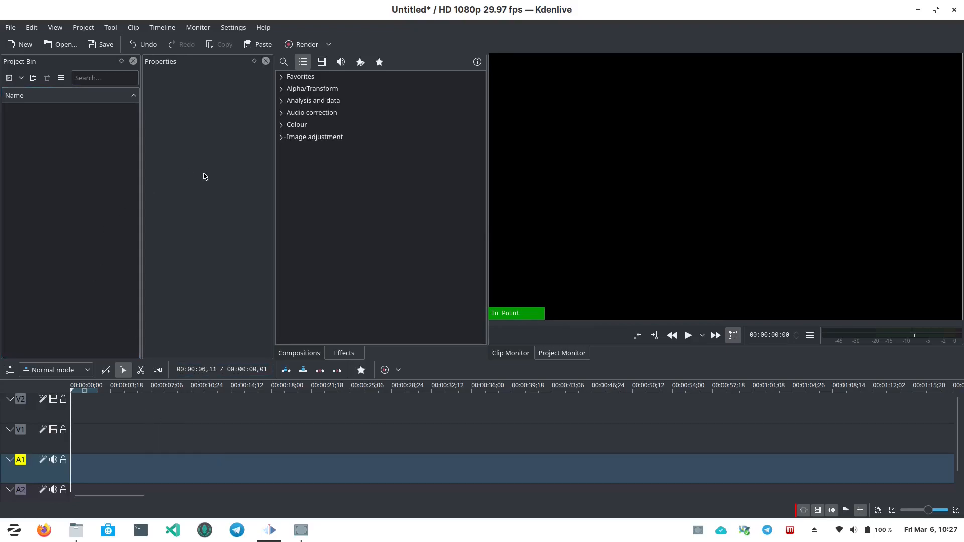
mouse_move(541, 196)
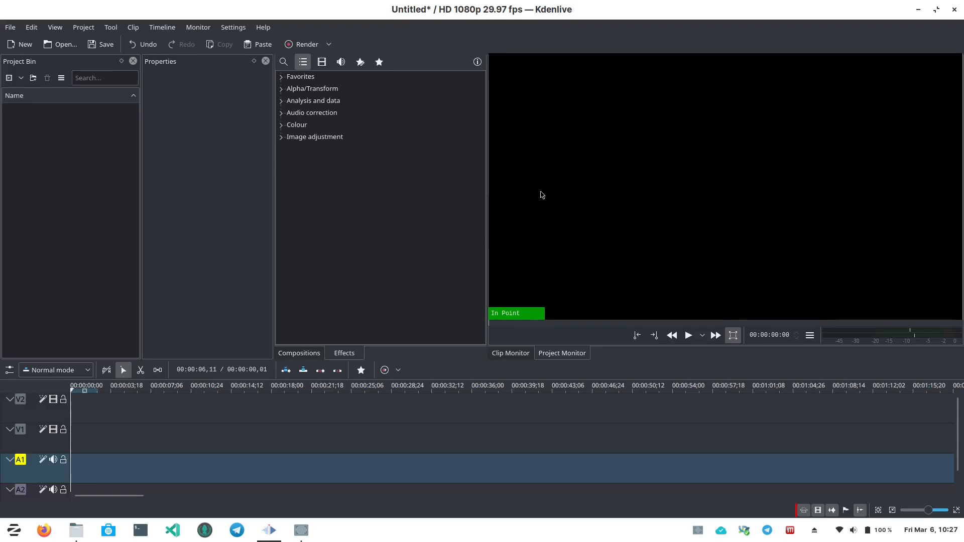
mouse_move(449, 197)
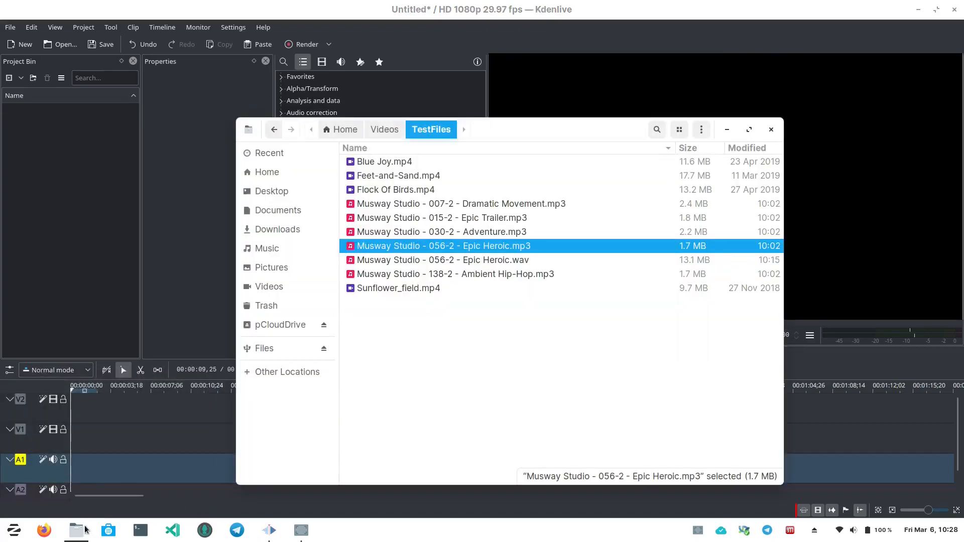
Step: Select Flock Of Birds, the other videos, Sunflower_field.mp4 and the Epic Heroic mp3
click(395, 189)
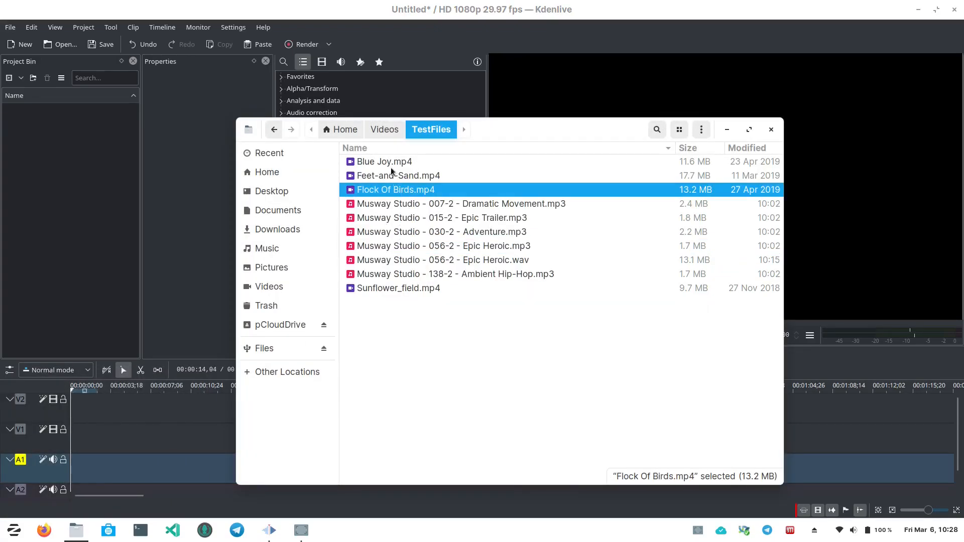
click(384, 161)
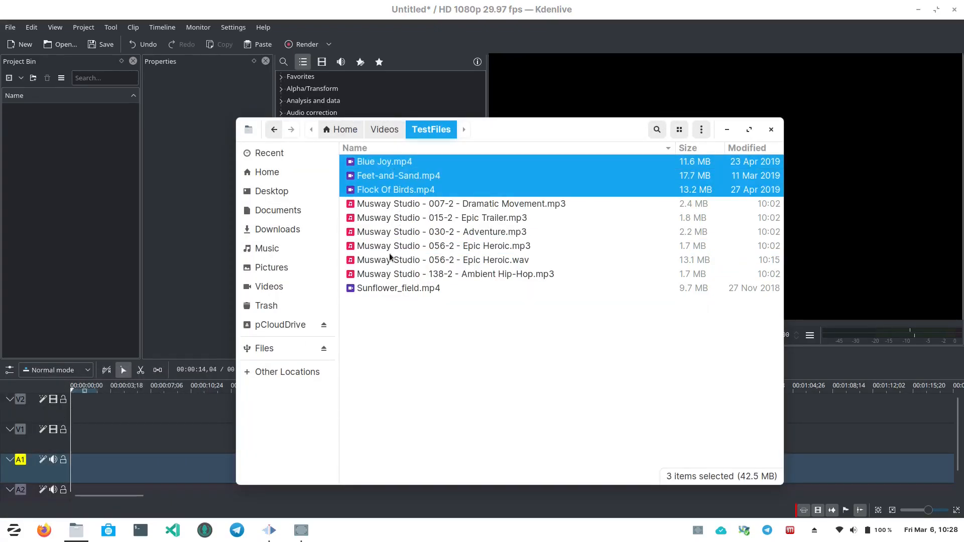
mouse_move(385, 292)
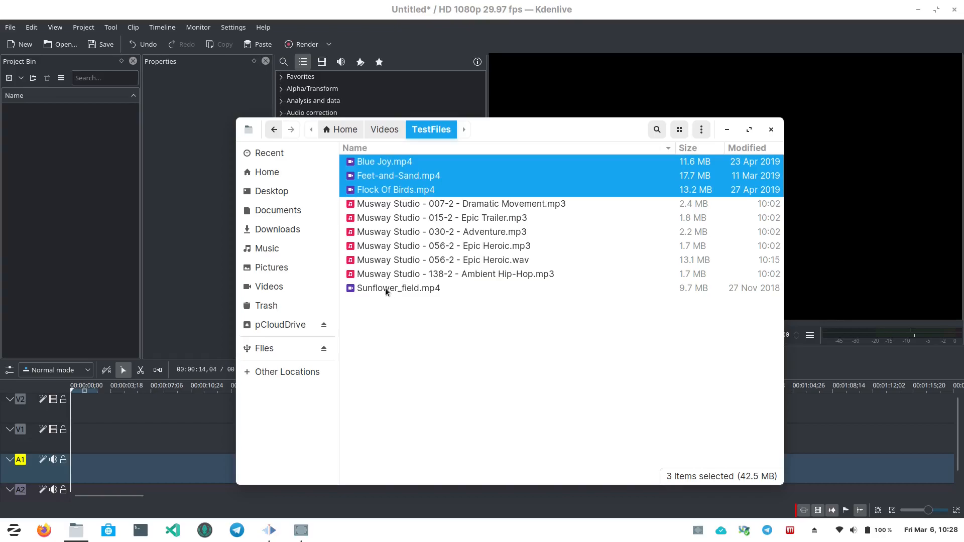
click(398, 288)
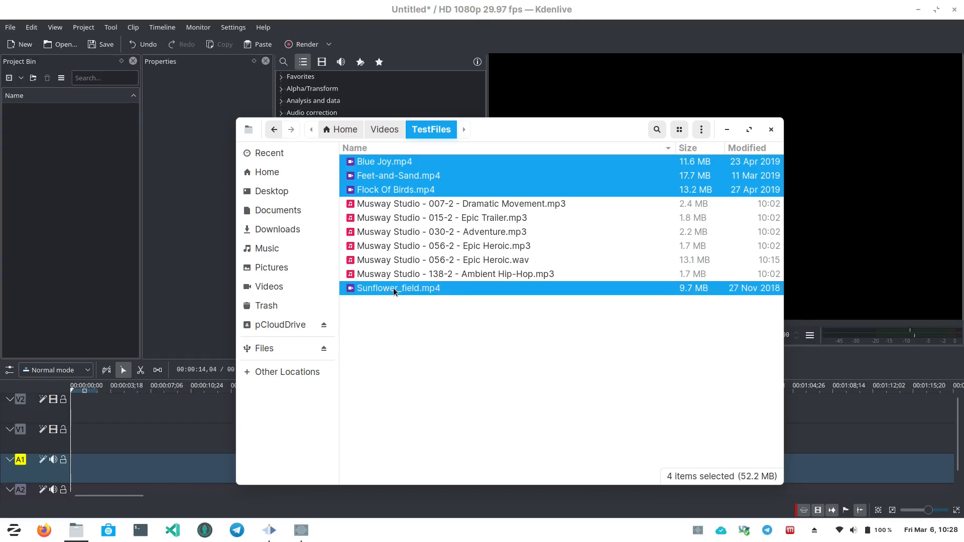
mouse_move(458, 251)
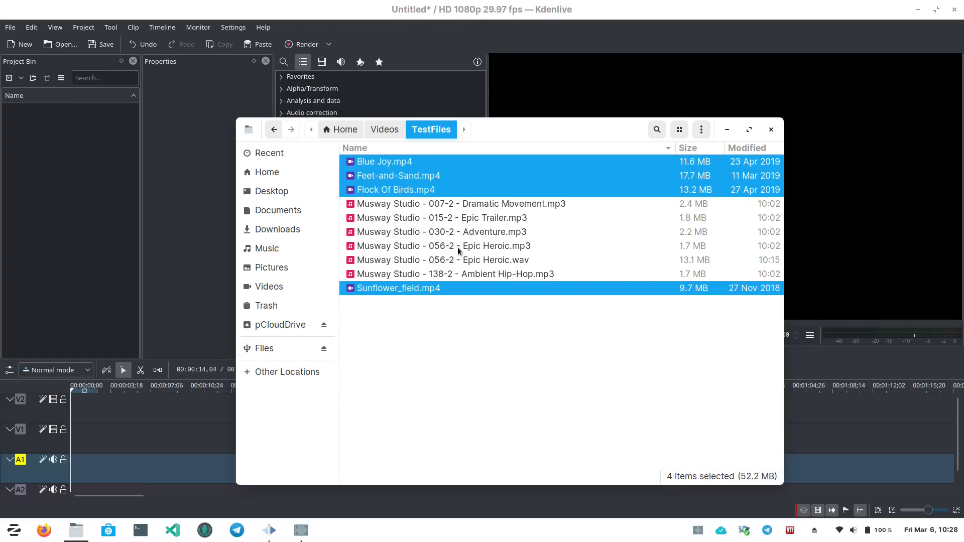
click(412, 246)
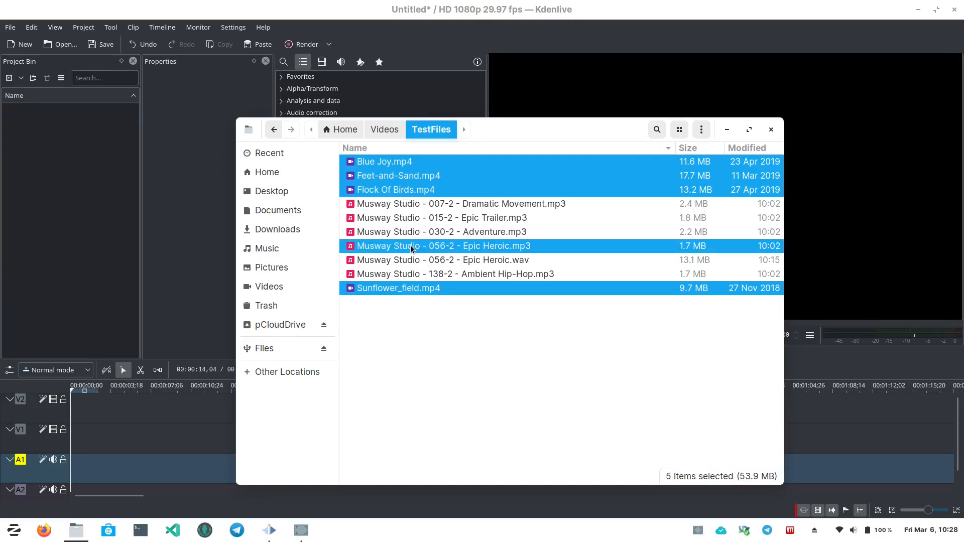
mouse_move(436, 260)
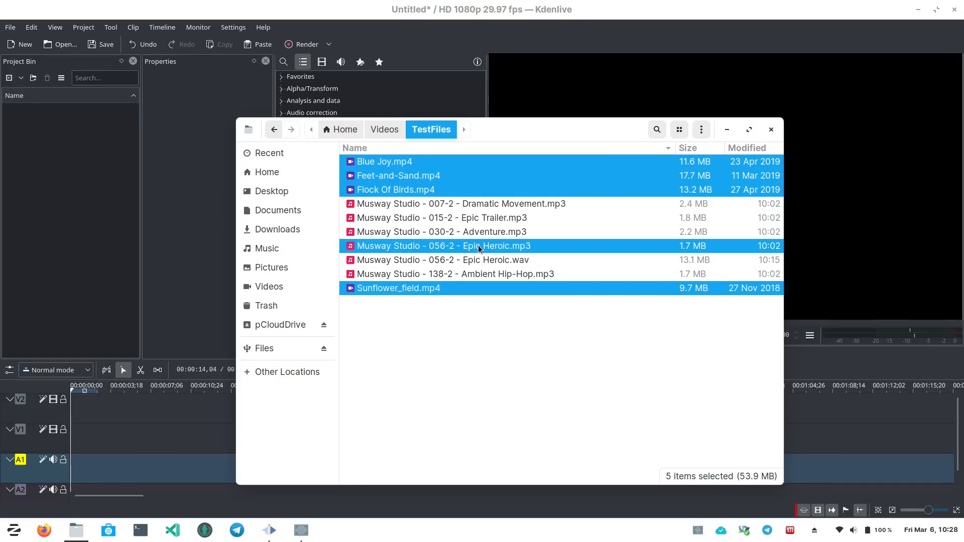
mouse_move(485, 276)
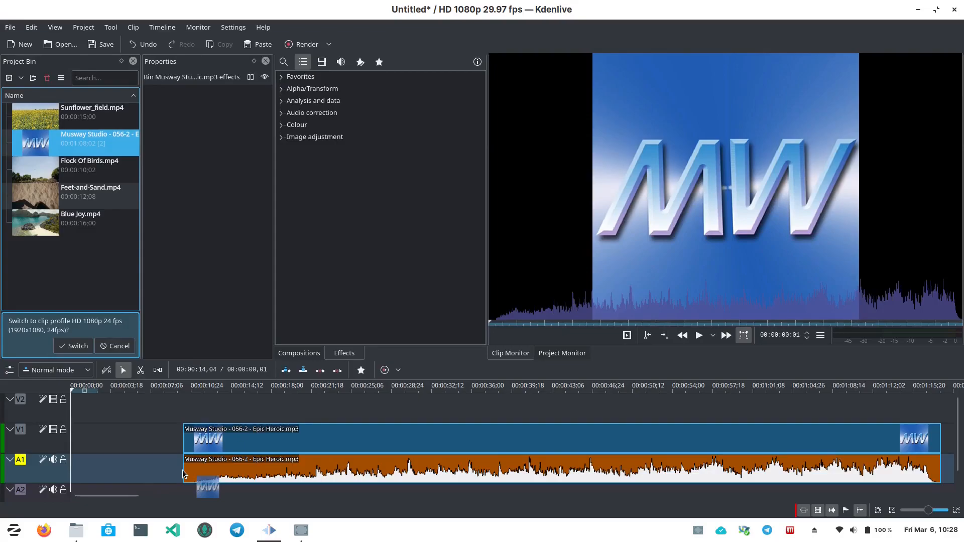
Step: Extract the Musway Studio clip's audio as a Wav 48000Hz clip
right_click(80, 143)
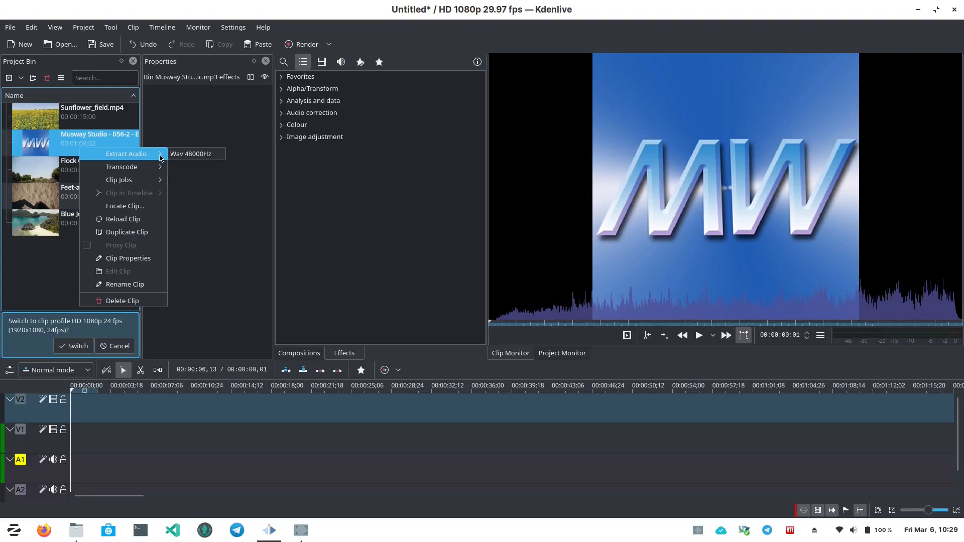
click(190, 153)
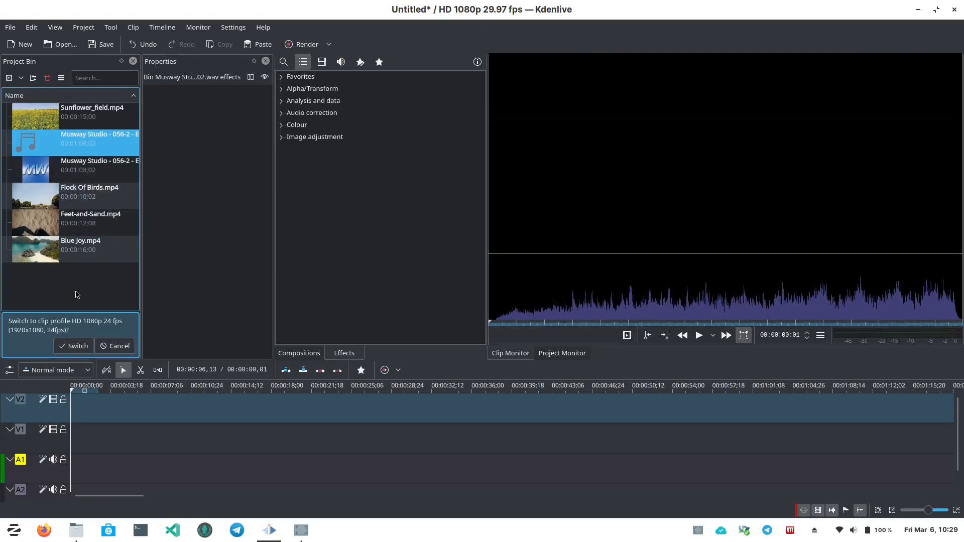
mouse_move(371, 293)
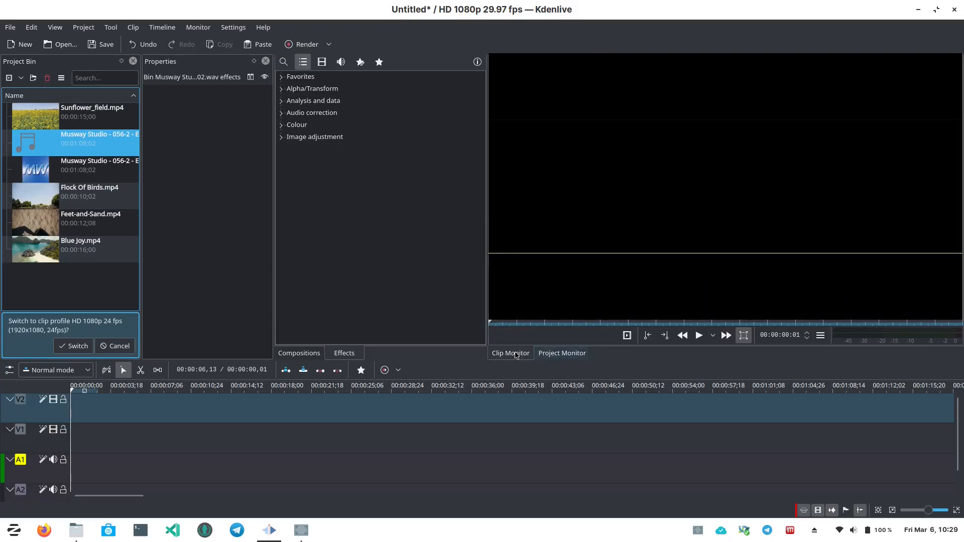
Step: Preview Blue Joy.mp4 in the Clip Monitor and place it at V2's start
click(93, 112)
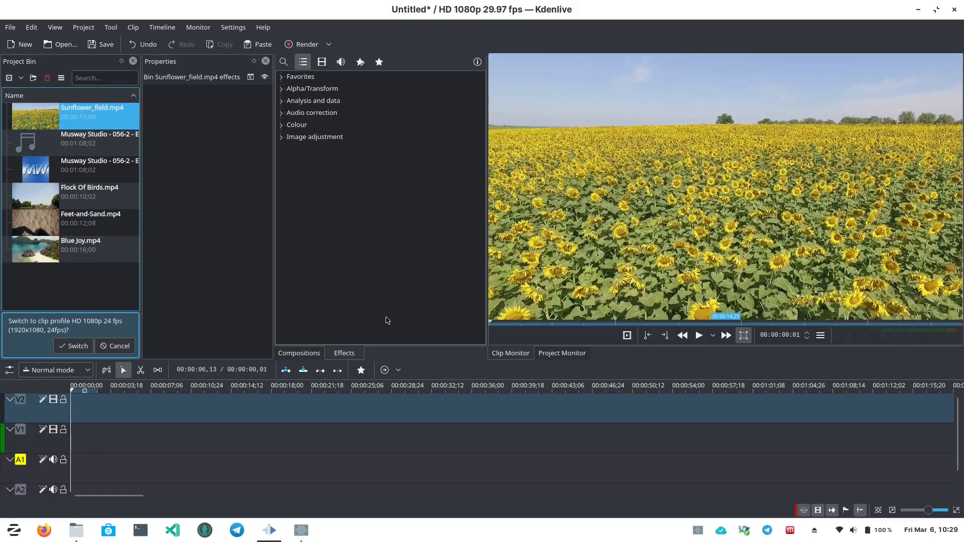
click(80, 245)
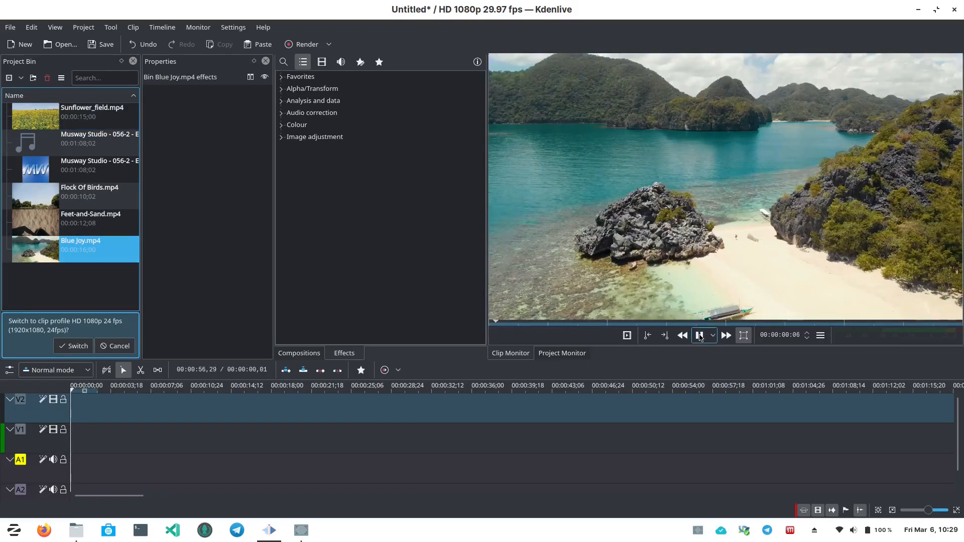
click(700, 336)
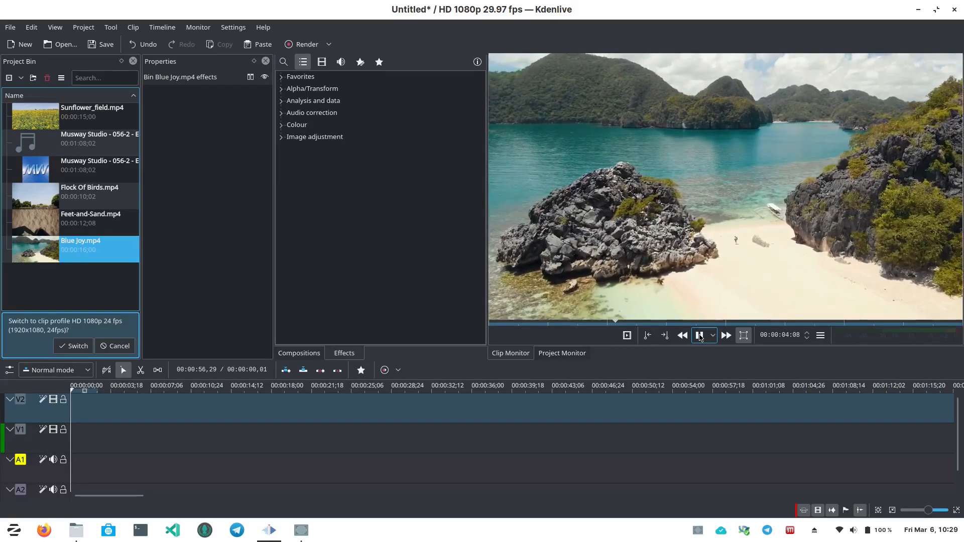
click(699, 335)
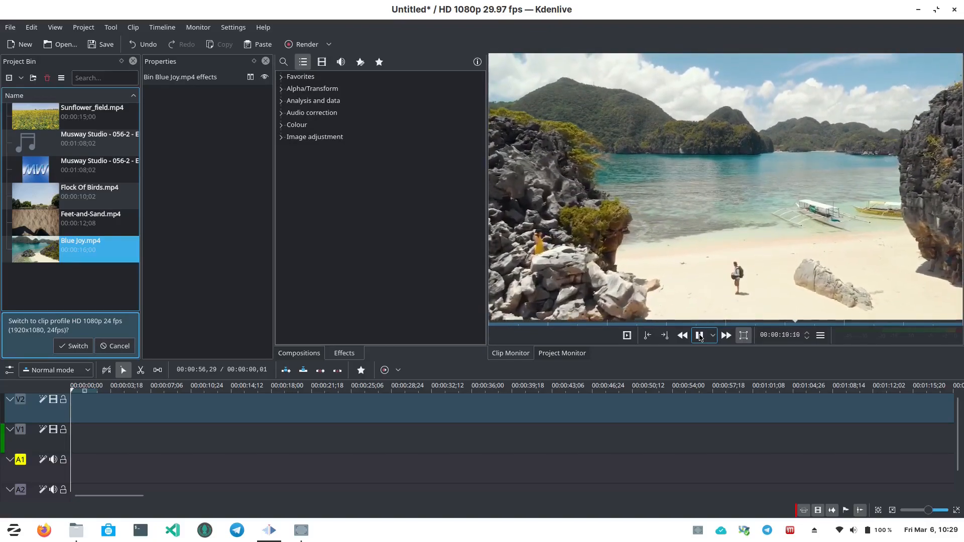
click(699, 335)
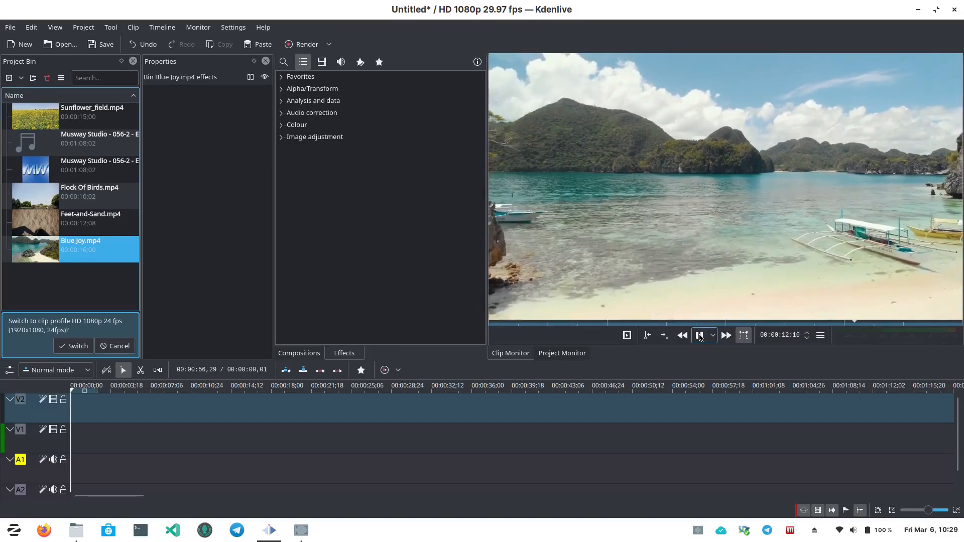
click(700, 335)
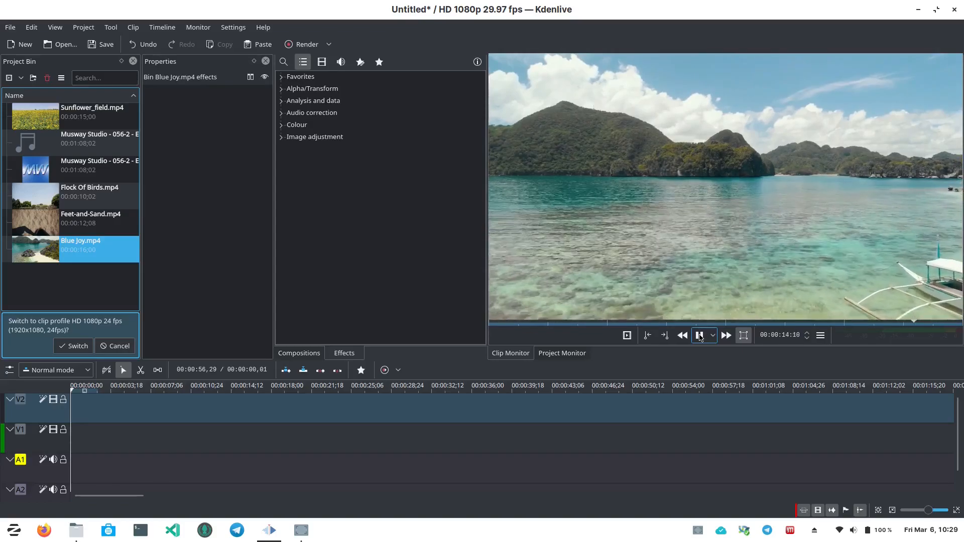
click(699, 335)
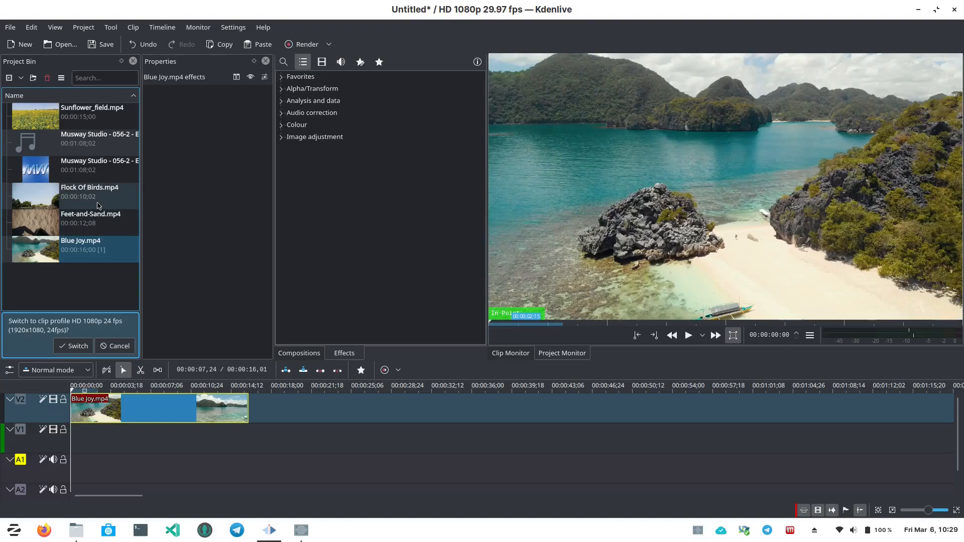
Step: Add Feet-and-Sand.mp4 to V1 and trim Blue Joy's end down to a few seconds
click(90, 218)
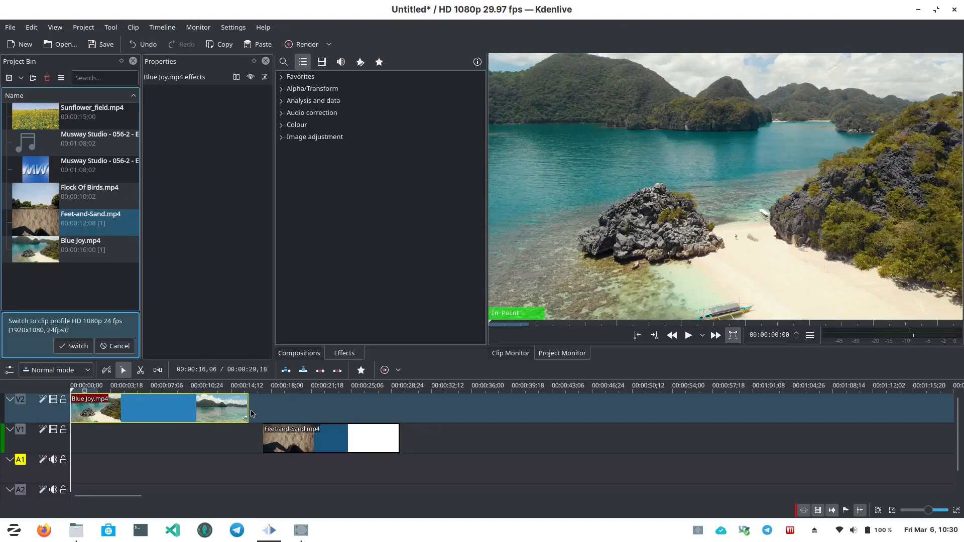
drag(249, 408, 207, 408)
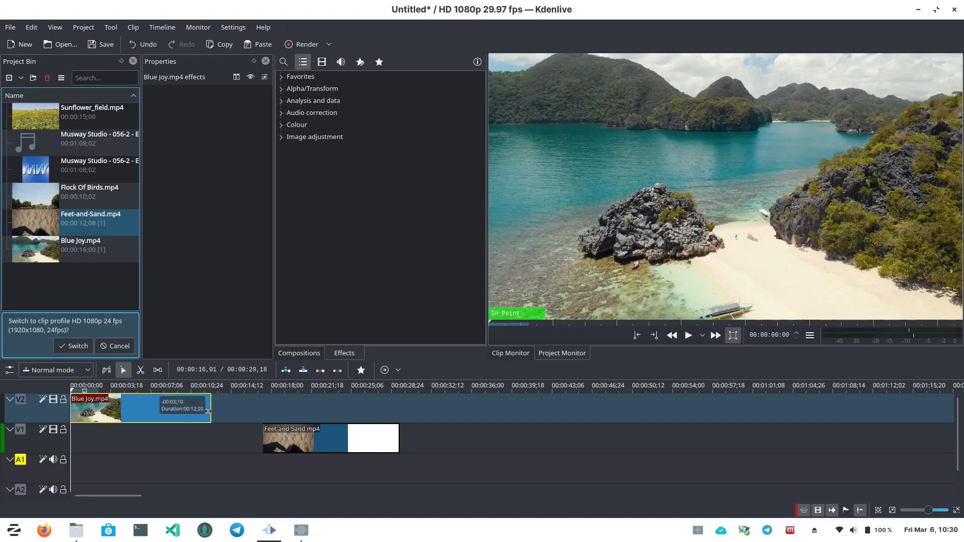
drag(207, 409, 185, 408)
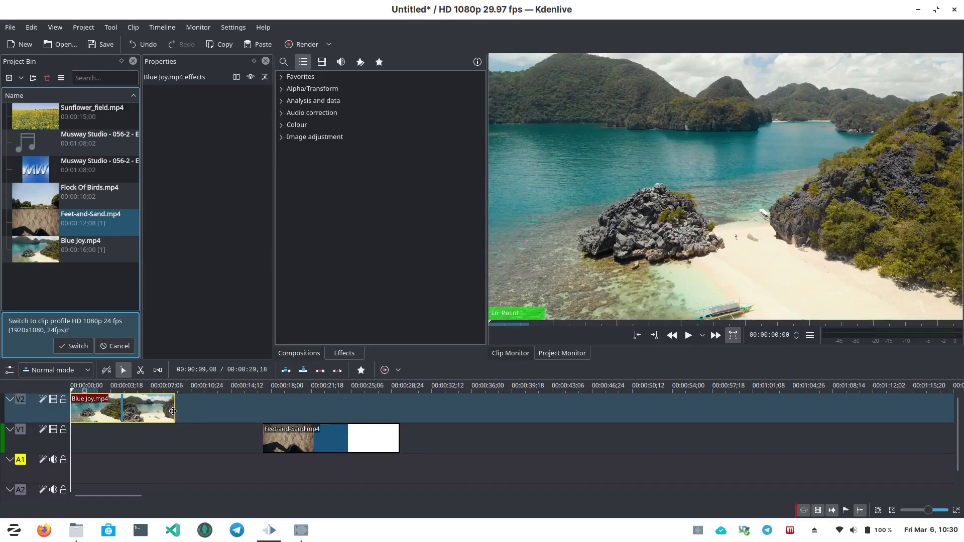
drag(174, 408, 155, 408)
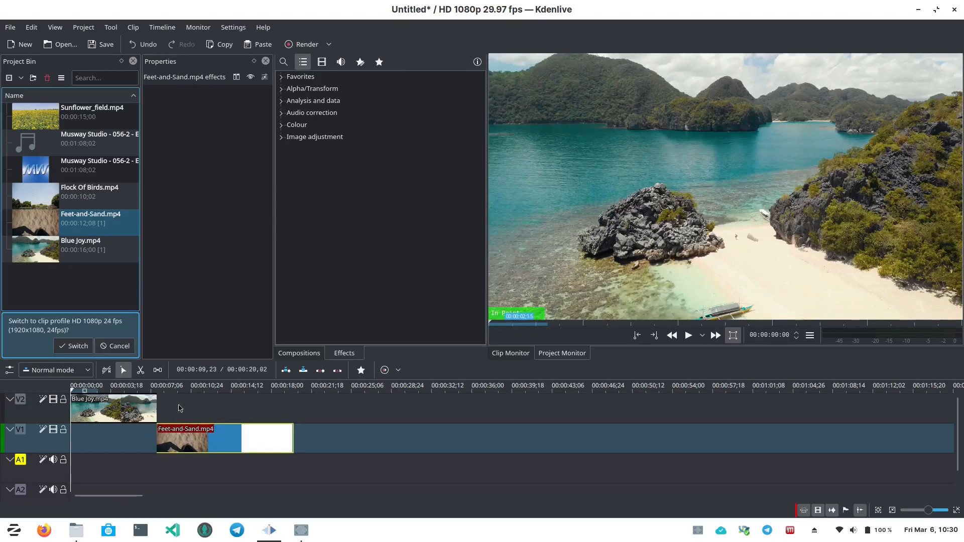
Step: Slide Feet-and-Sand under Blue Joy's end with a dissolve and trim it short
click(146, 385)
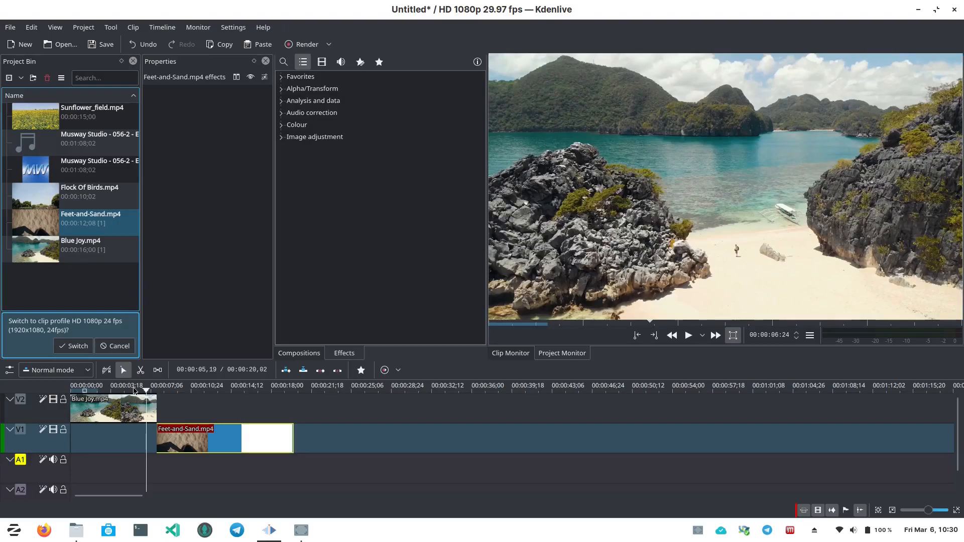
click(688, 335)
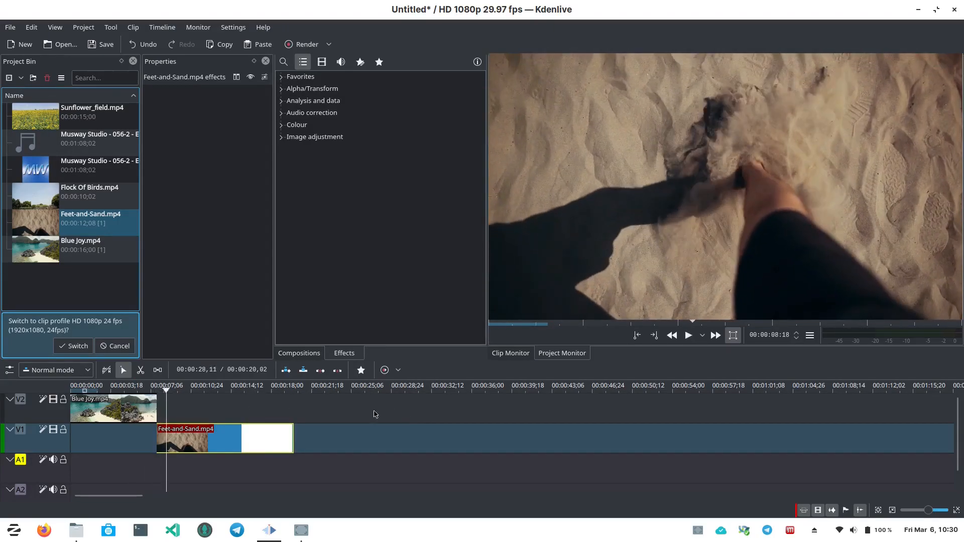
drag(225, 437, 188, 438)
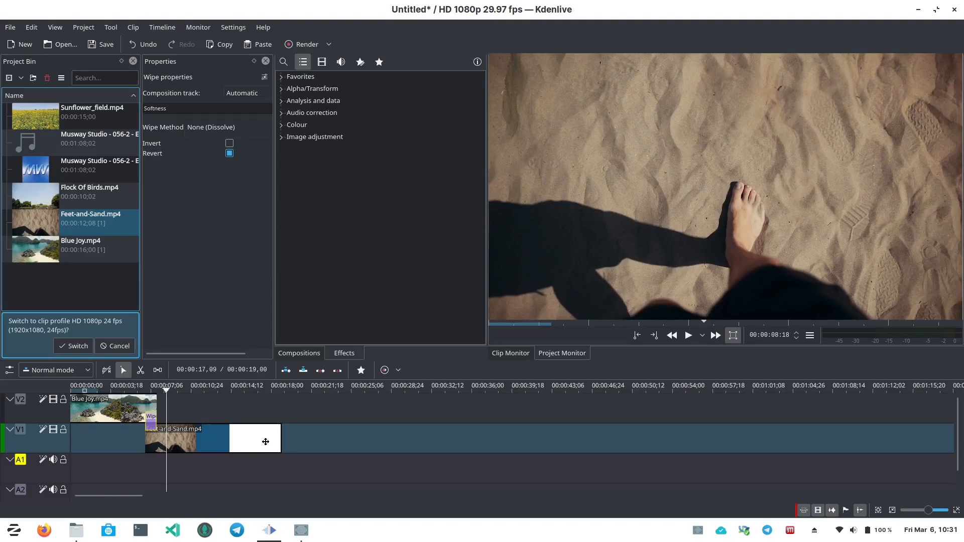
drag(283, 438, 258, 438)
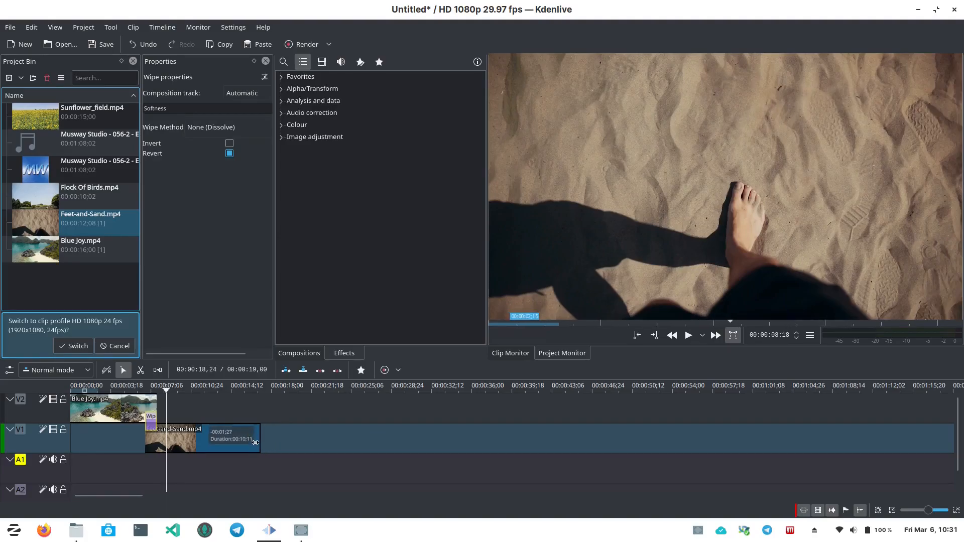
drag(257, 439, 203, 438)
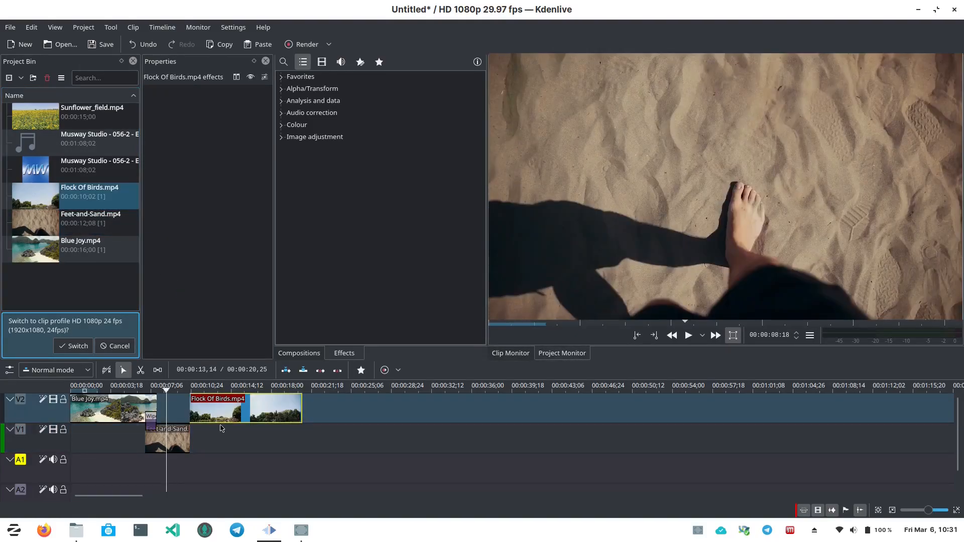
Step: Trim Flock Of Birds' end and preview Feet-and-Sand for a second copy
click(688, 335)
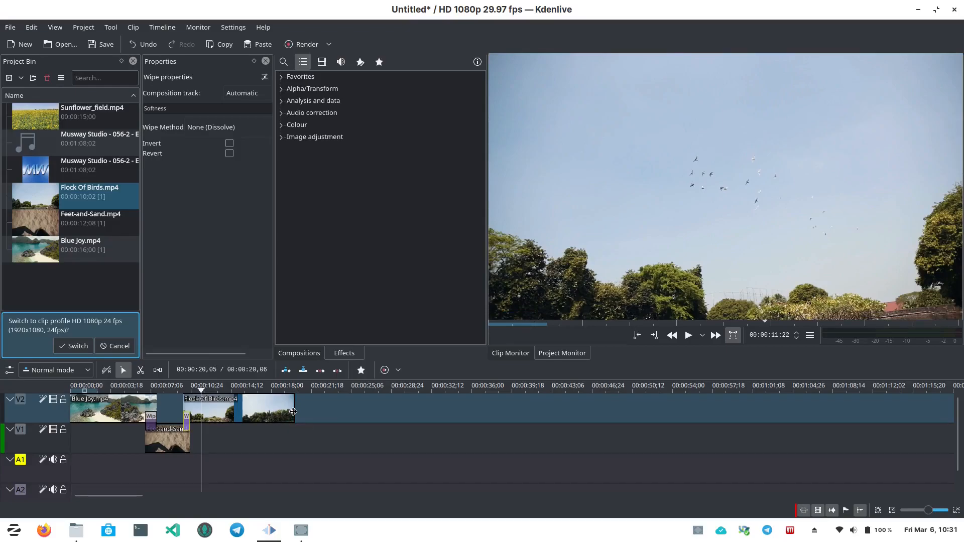
drag(293, 411, 257, 411)
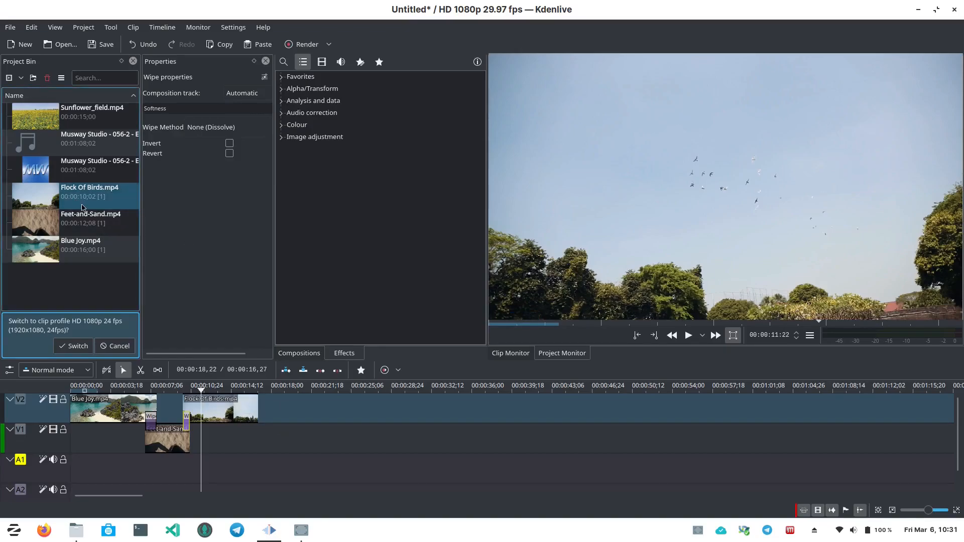
click(75, 219)
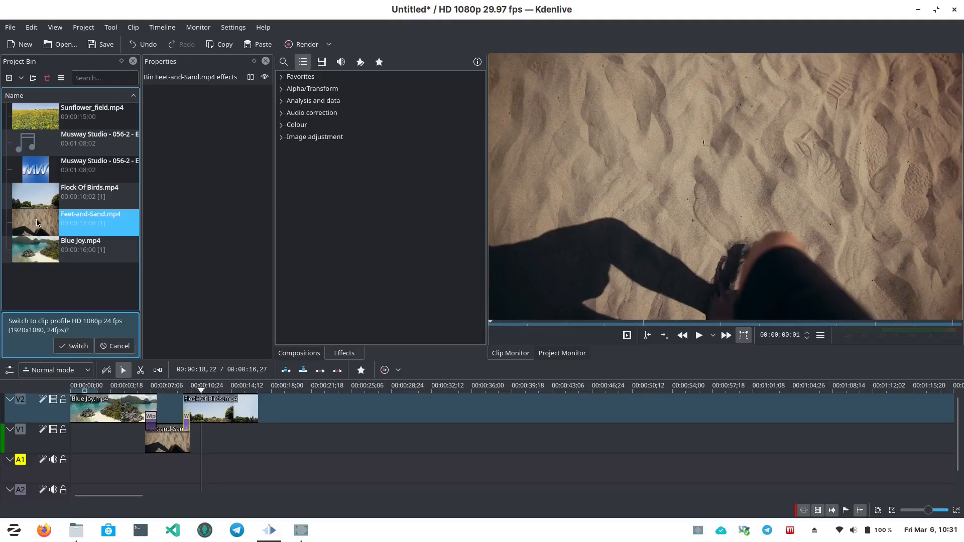
mouse_move(403, 262)
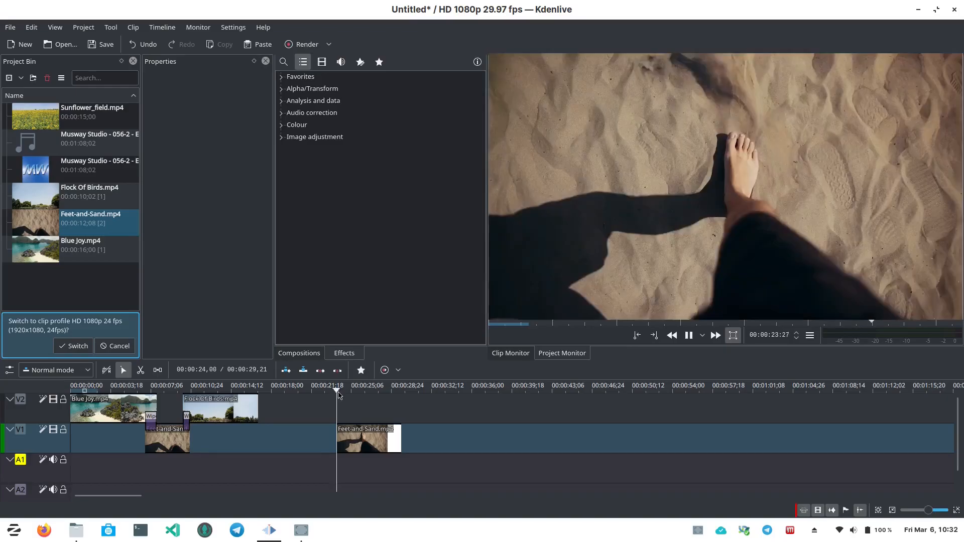
Step: Slide the second Feet-and-Sand under Flock Of Birds' end and add a Dissolve wipe
click(359, 391)
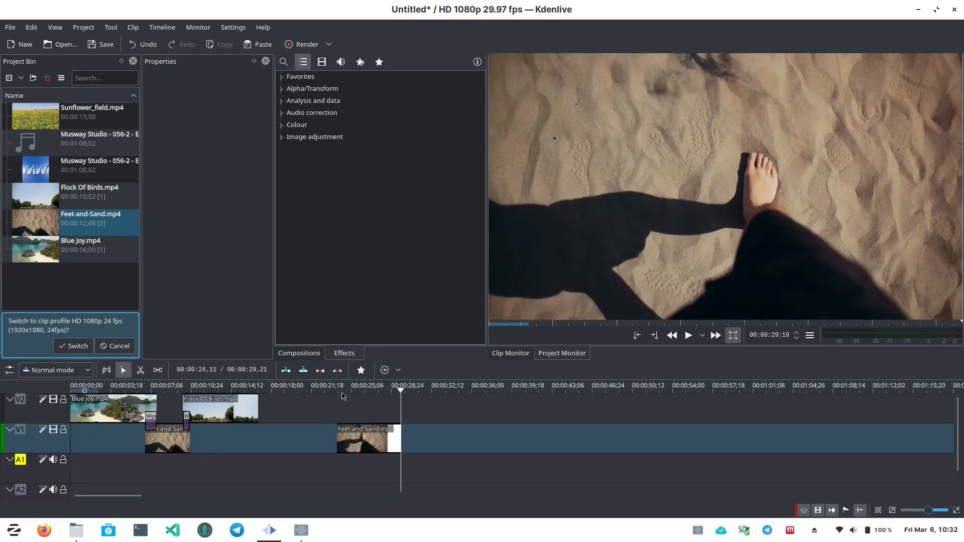
drag(369, 439, 326, 438)
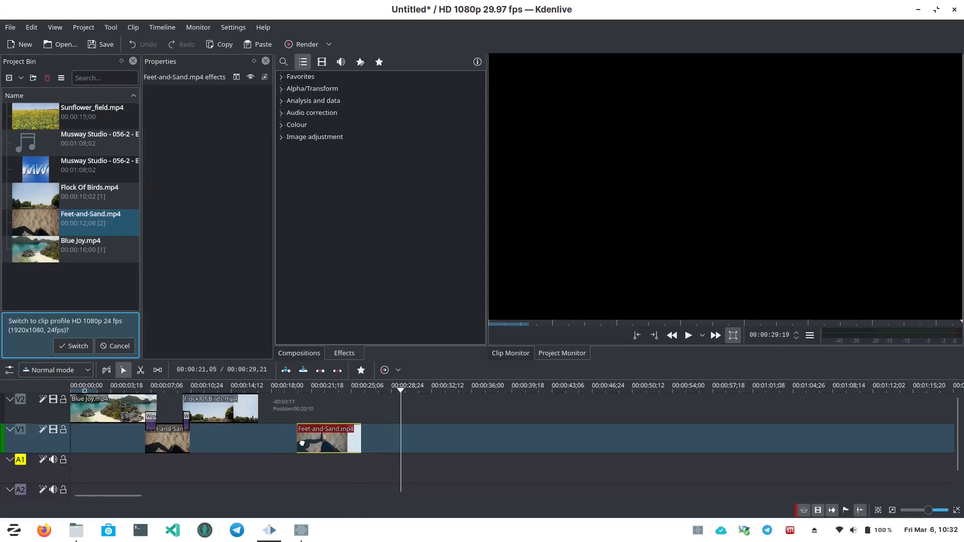
drag(328, 438, 280, 438)
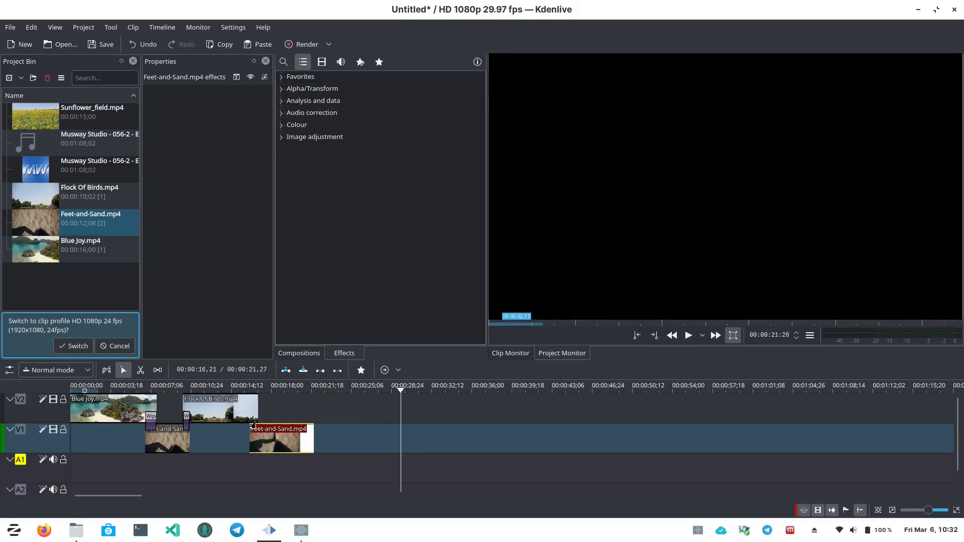
click(252, 427)
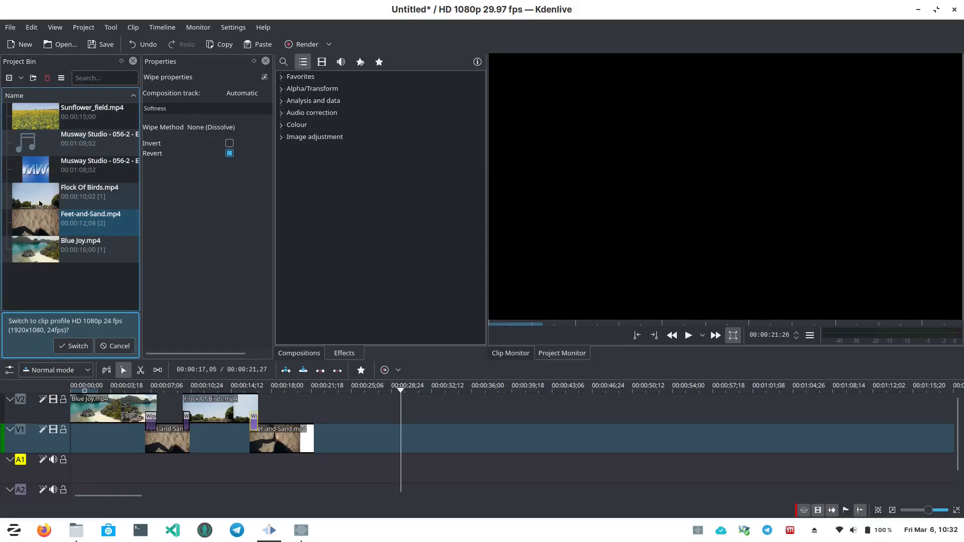
mouse_move(36, 197)
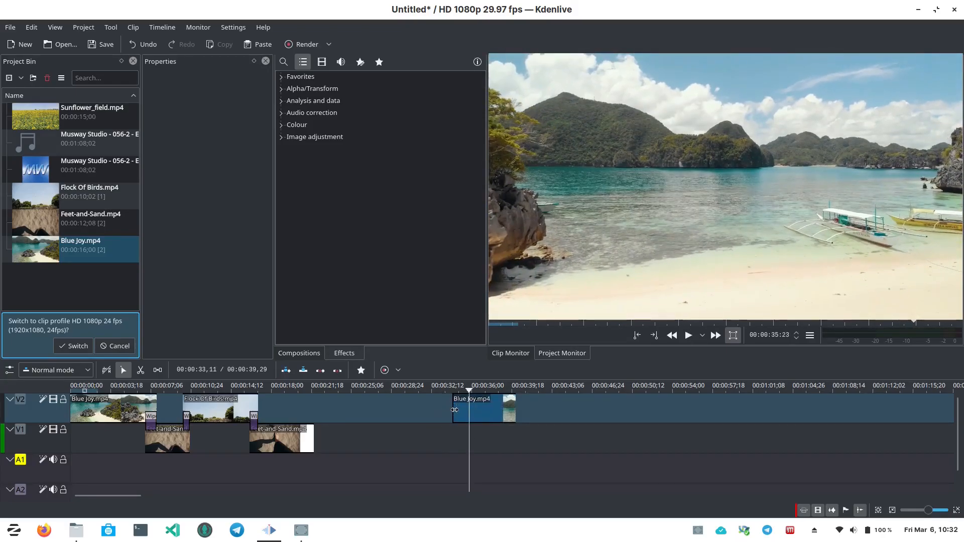
Step: Trim the second Blue Joy's start and move it to about 00:00:21
drag(453, 407, 481, 407)
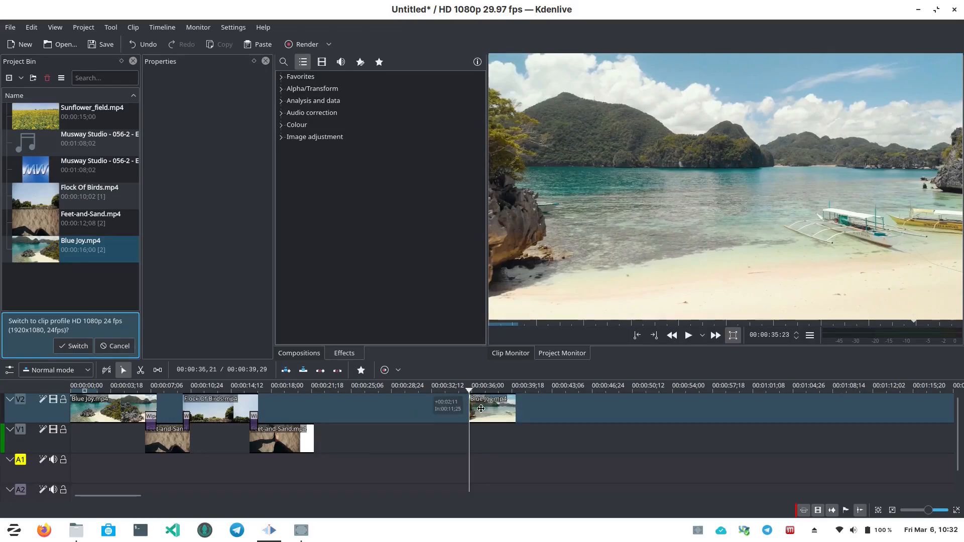
drag(491, 408, 372, 408)
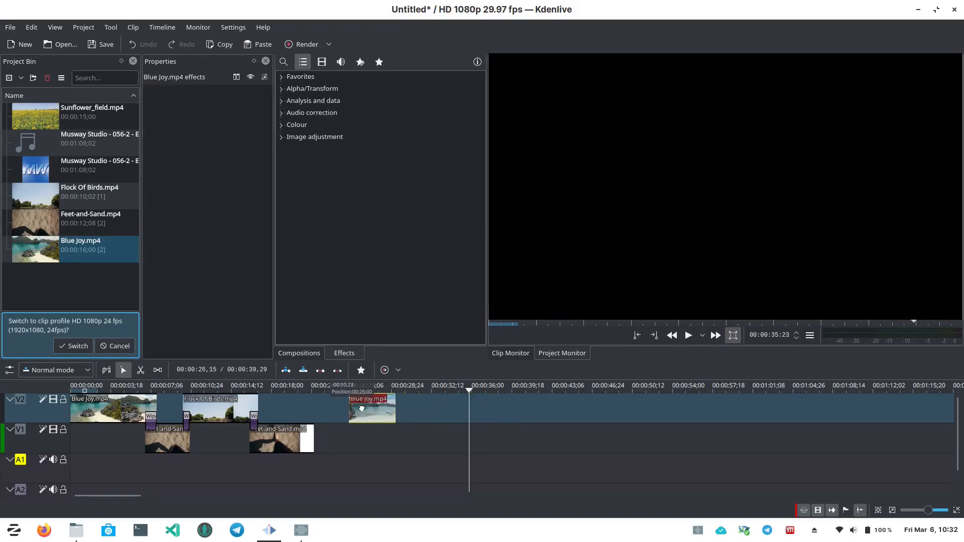
drag(370, 407, 334, 407)
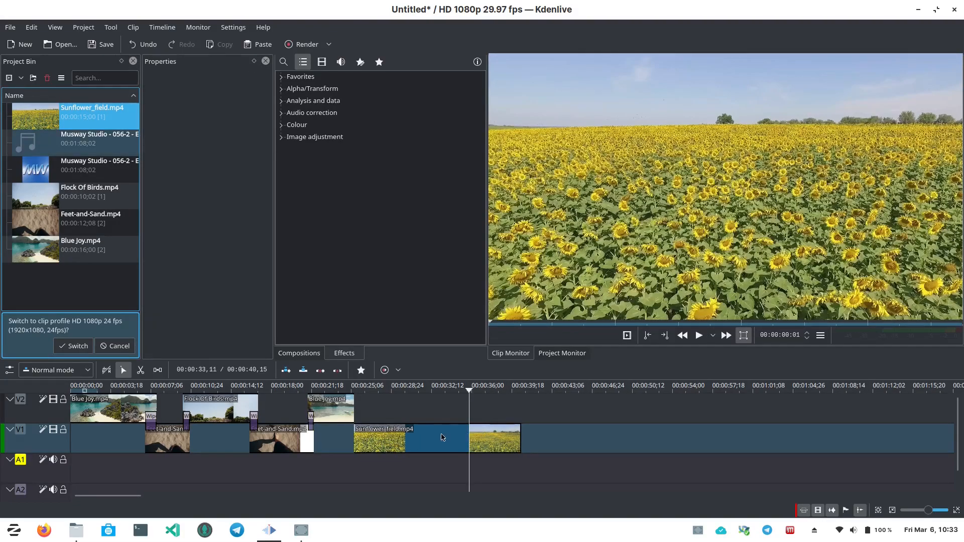
Step: Slide Sunflower_field left on V1 under Blue Joy's end, creating a wipe dissolve
drag(441, 437, 433, 438)
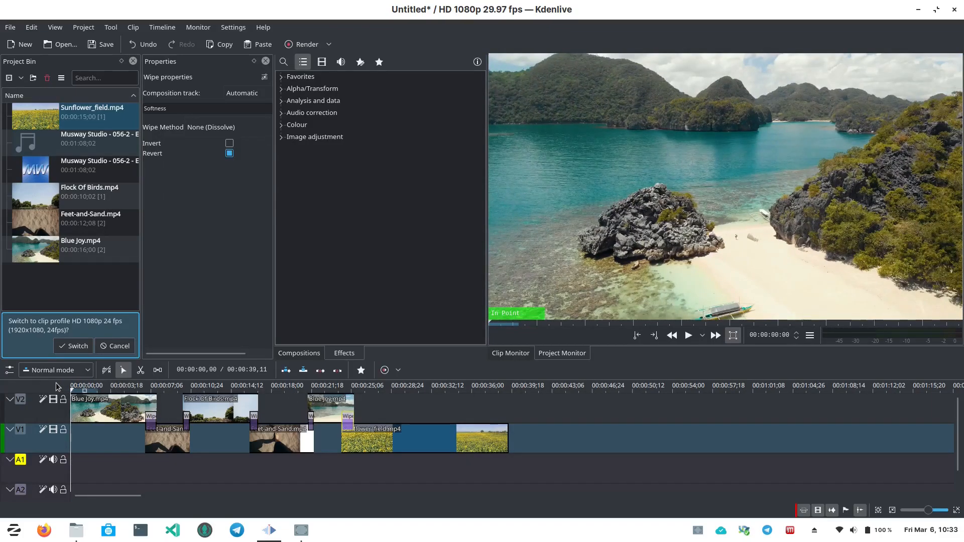
click(689, 335)
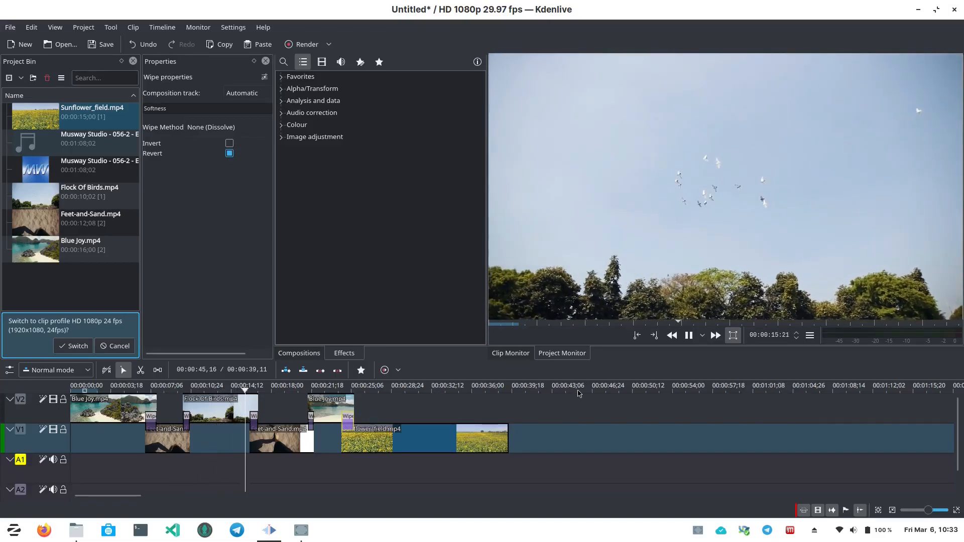
click(267, 385)
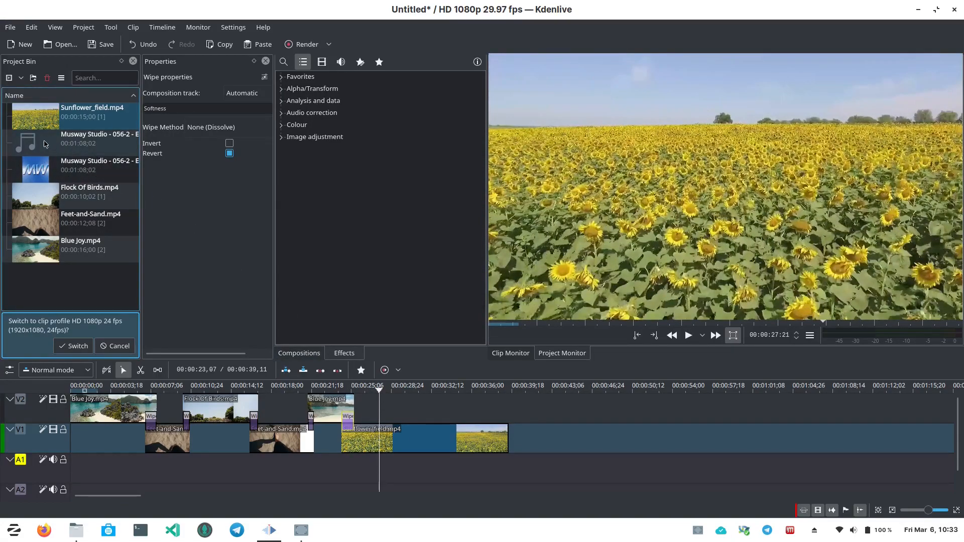
click(75, 142)
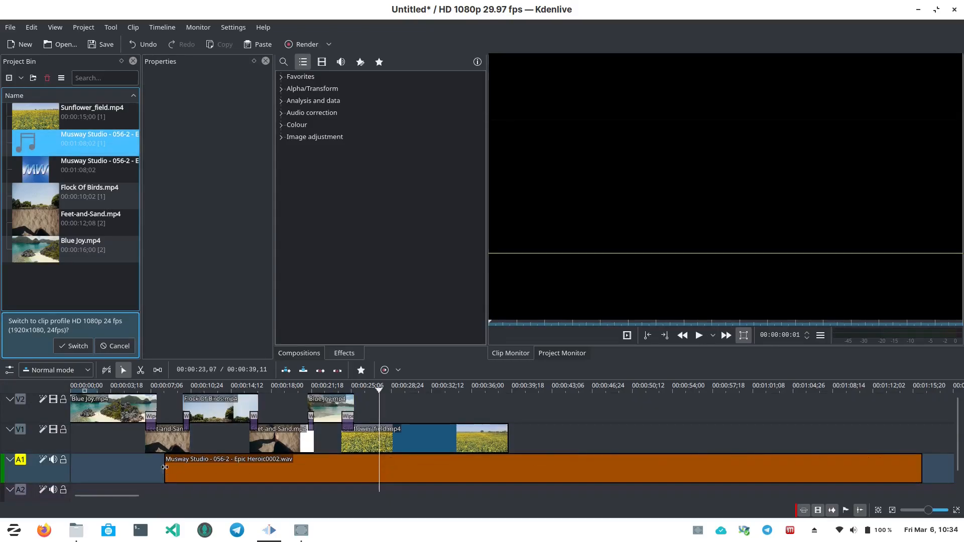
Step: Place the Musway Epic Heroic wav on A1 at 00:00:00, trimmed to end with Sunflower_field
drag(164, 468, 139, 468)
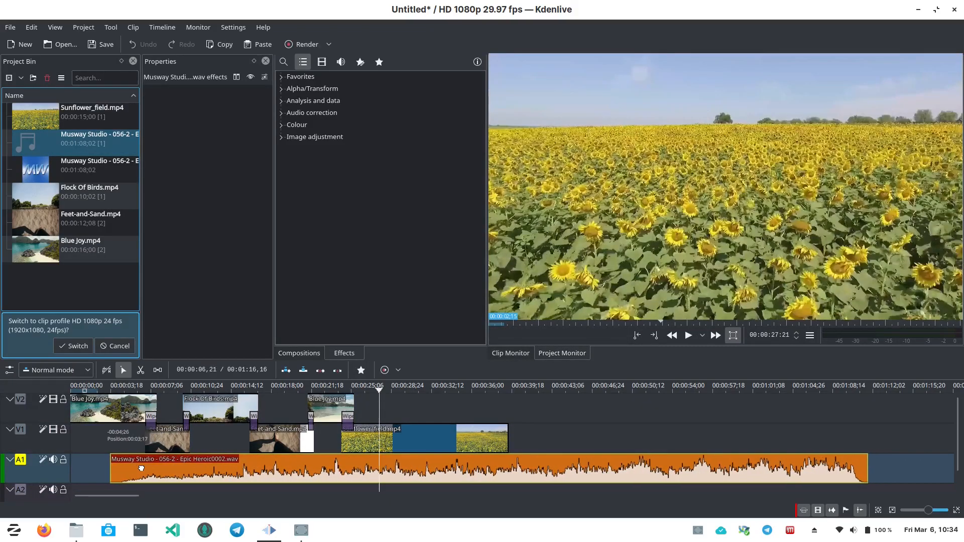
drag(140, 468, 68, 467)
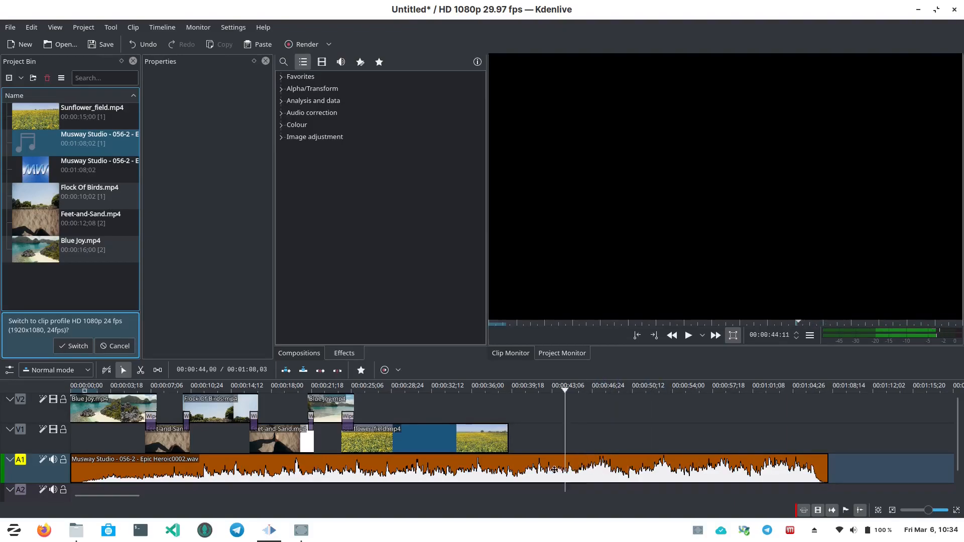
click(368, 389)
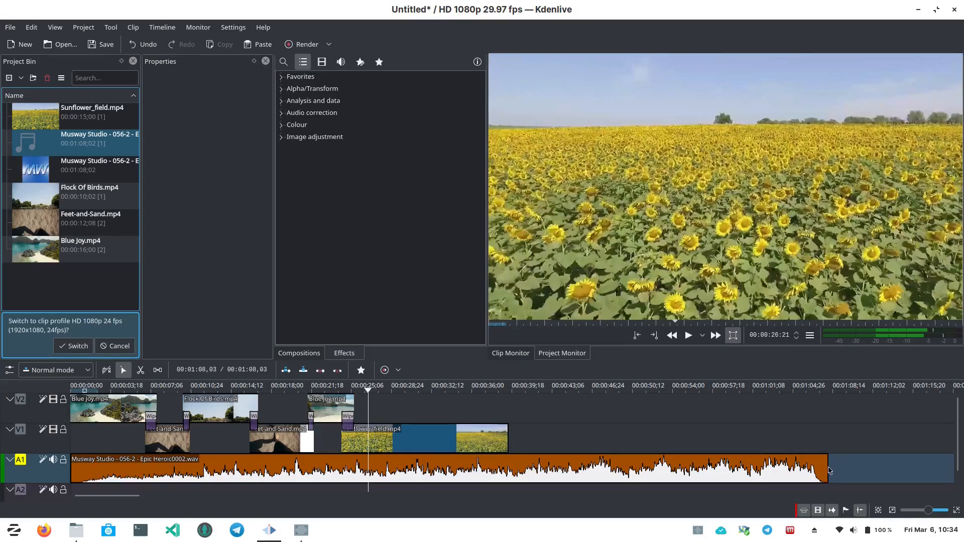
drag(828, 471, 507, 471)
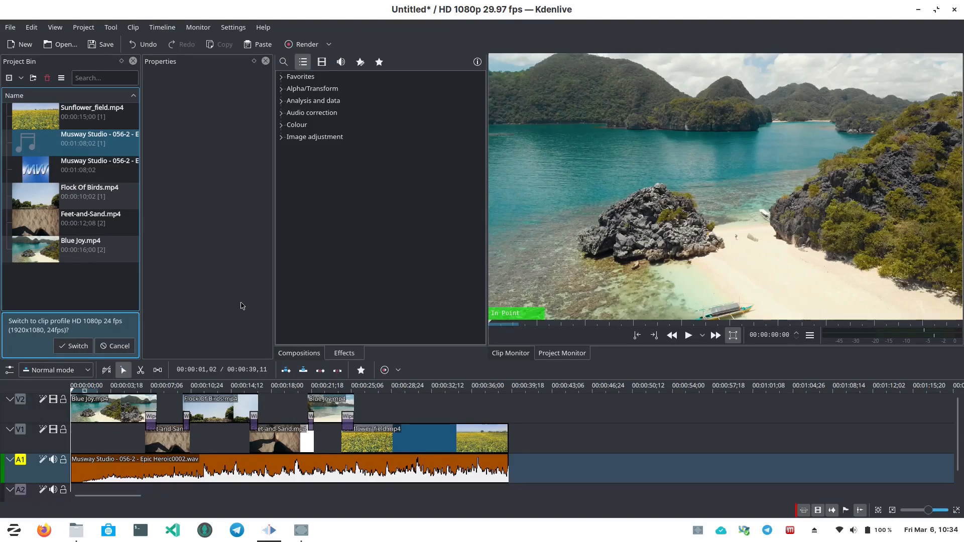
click(688, 336)
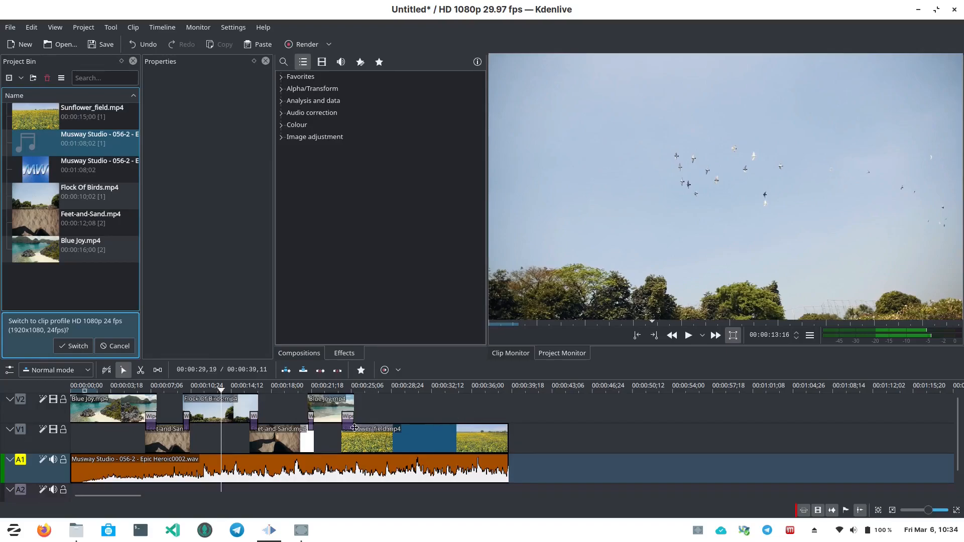
click(200, 385)
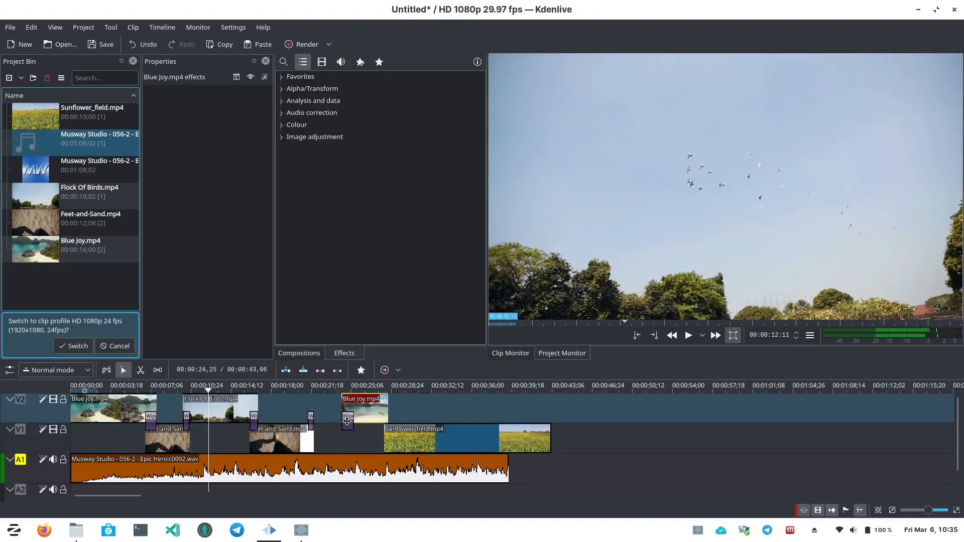
Step: Delete two stranded wipes, move the second Feet-and-Sand later, and lengthen the first toward Flock Of Birds
click(347, 421)
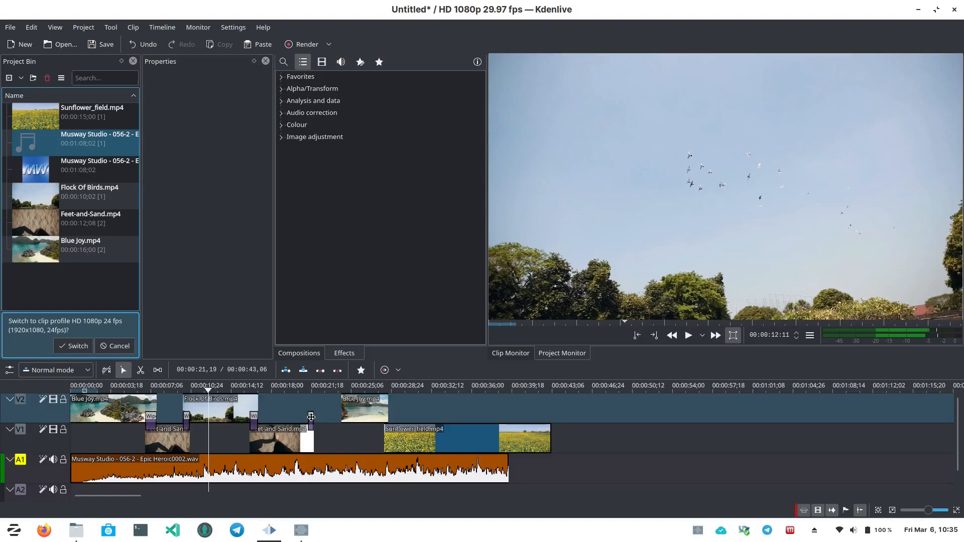
click(253, 417)
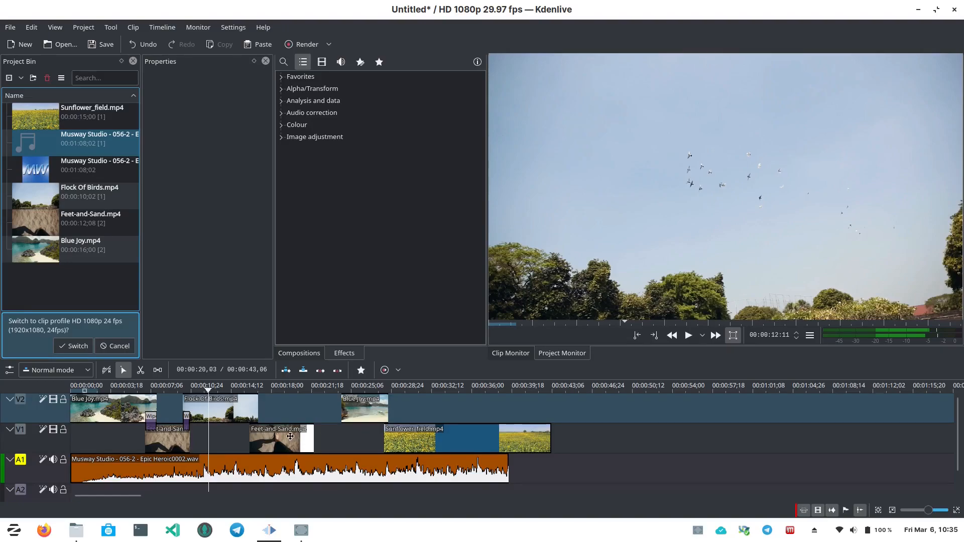
drag(283, 438, 316, 437)
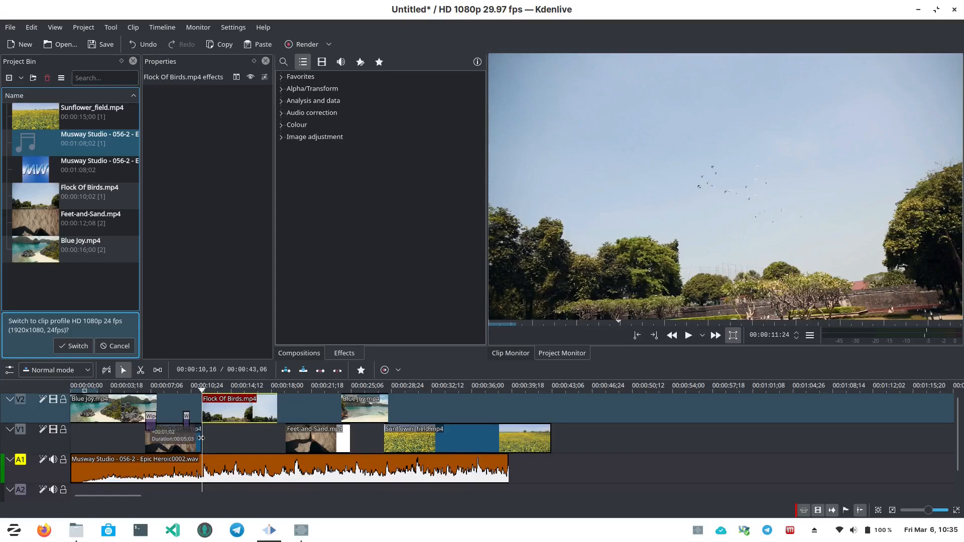
drag(201, 437, 209, 438)
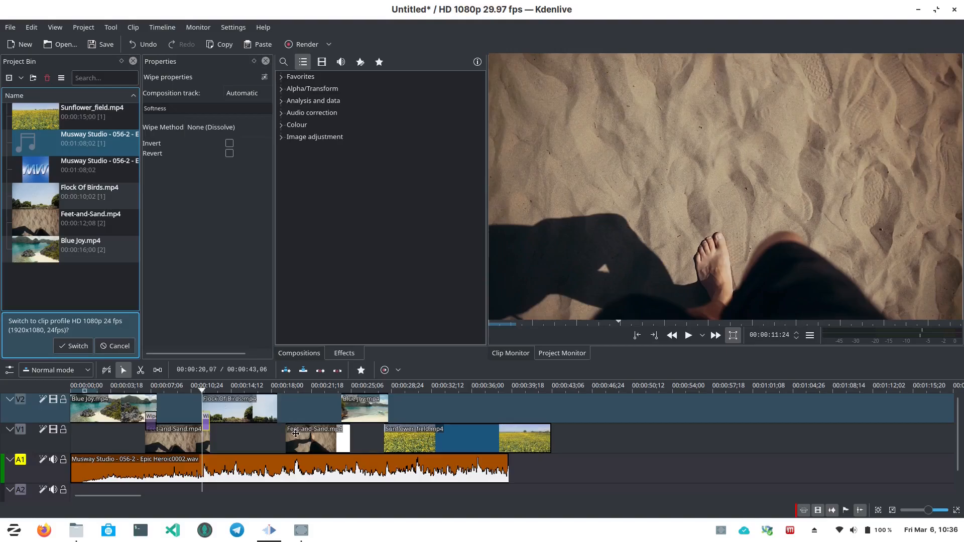
Step: Overlap the second Feet-and-Sand clip into a dissolve and tick Revert in its Wipe properties
click(303, 434)
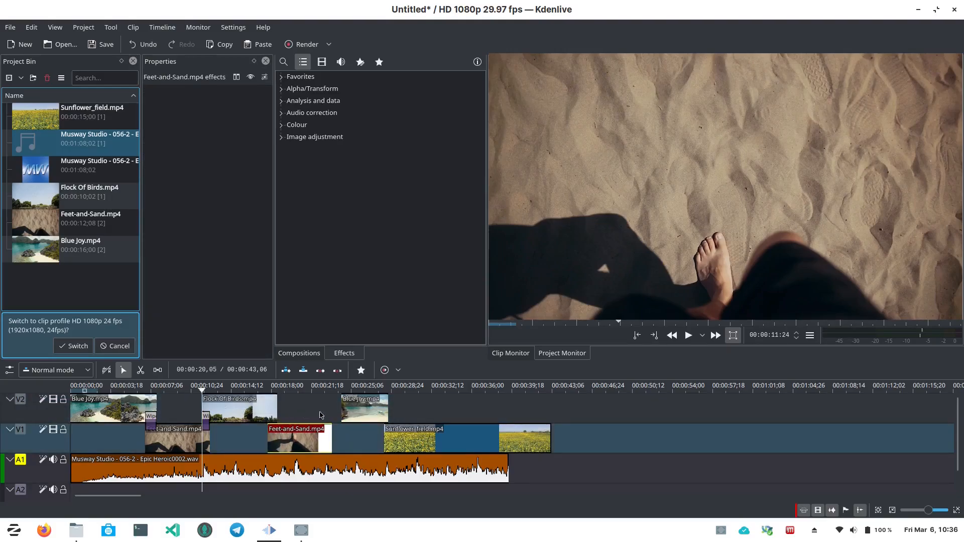
click(344, 408)
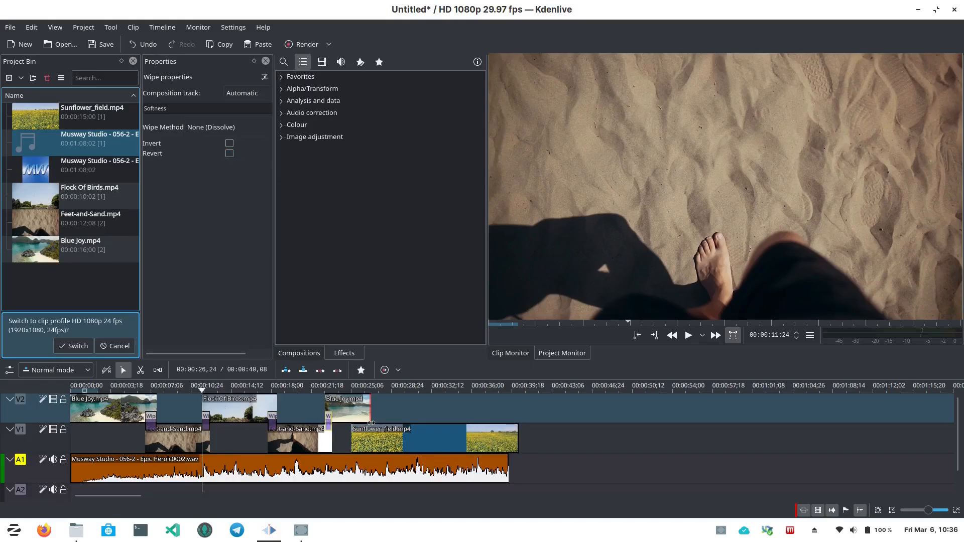
click(229, 153)
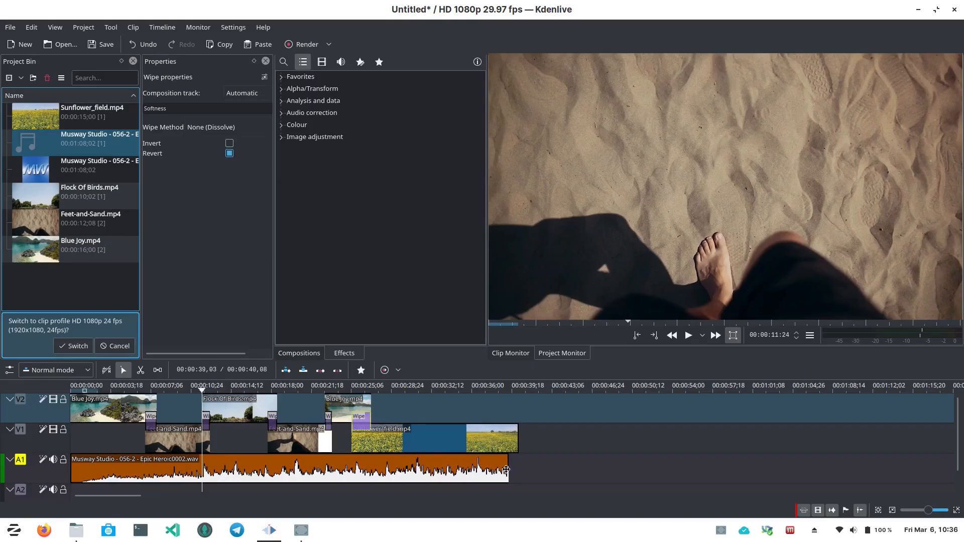
Step: Extend the music's end to match Sunflower_field, then play from the first dissolve
drag(492, 470, 515, 467)
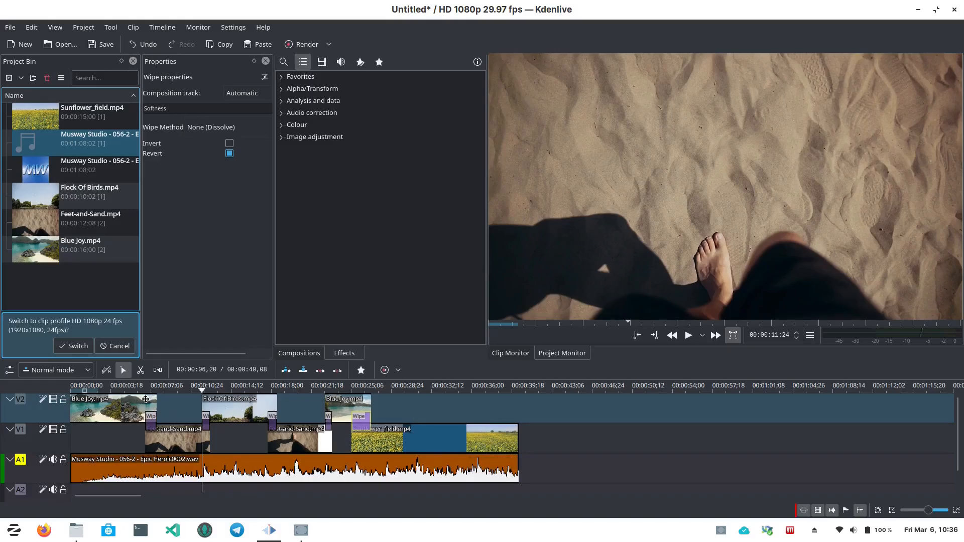
click(161, 385)
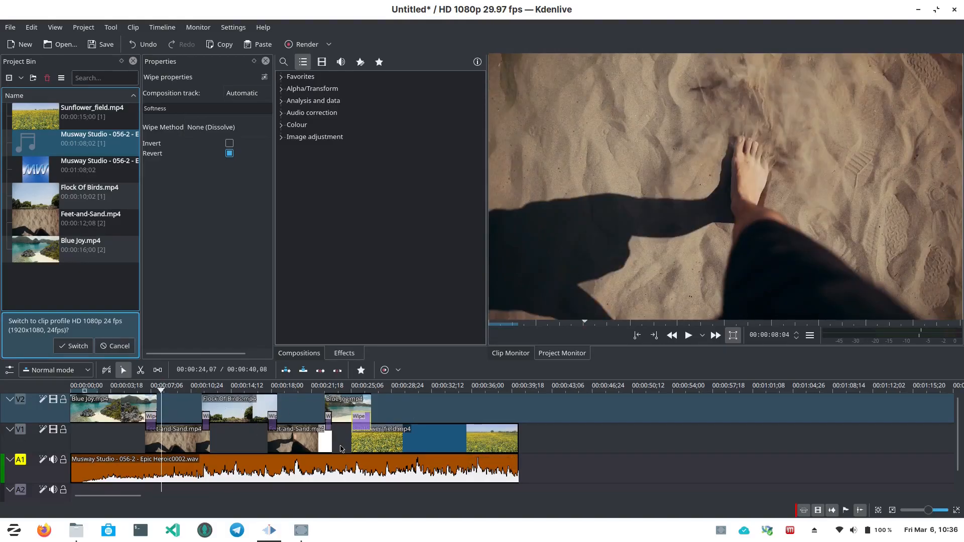
click(687, 335)
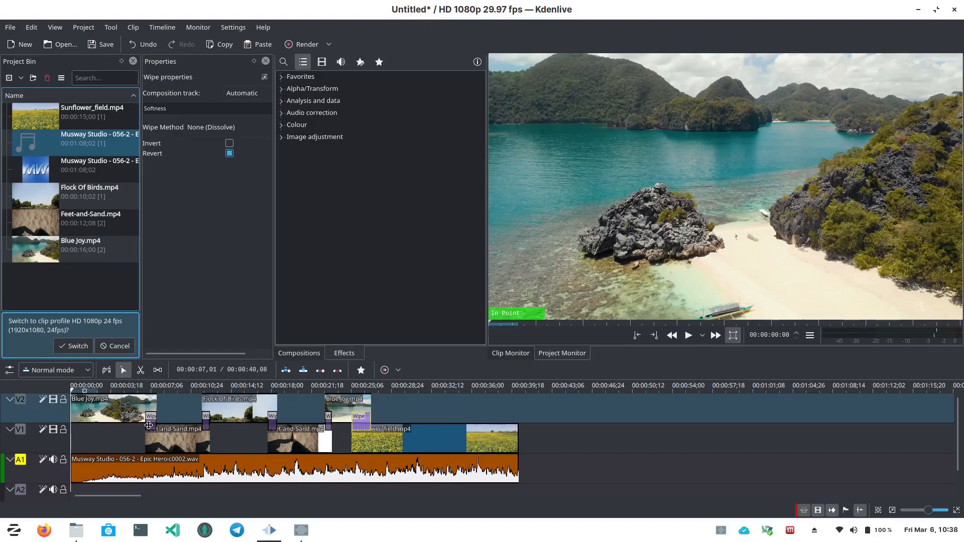
Step: Play the timeline through the dissolves, then select the Epic Heroic music clip
click(688, 335)
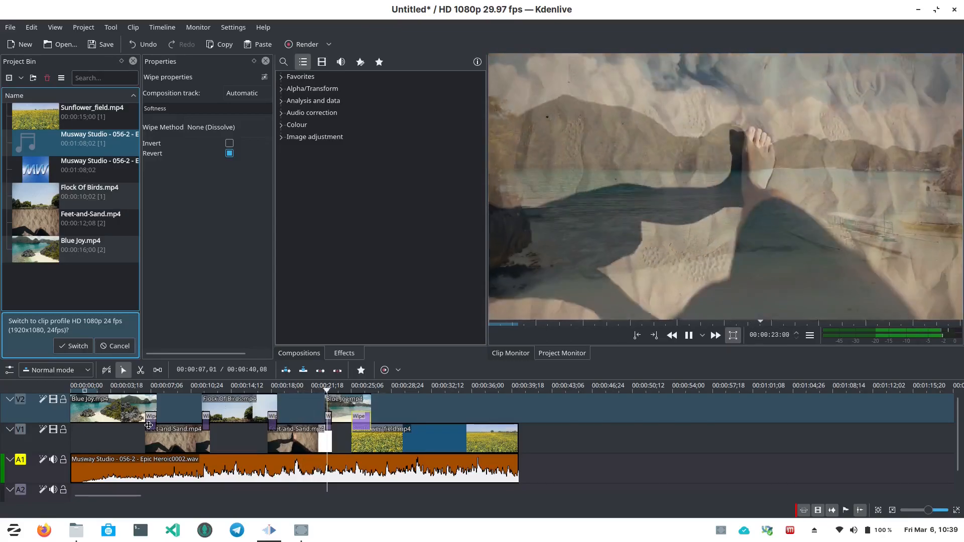
click(349, 390)
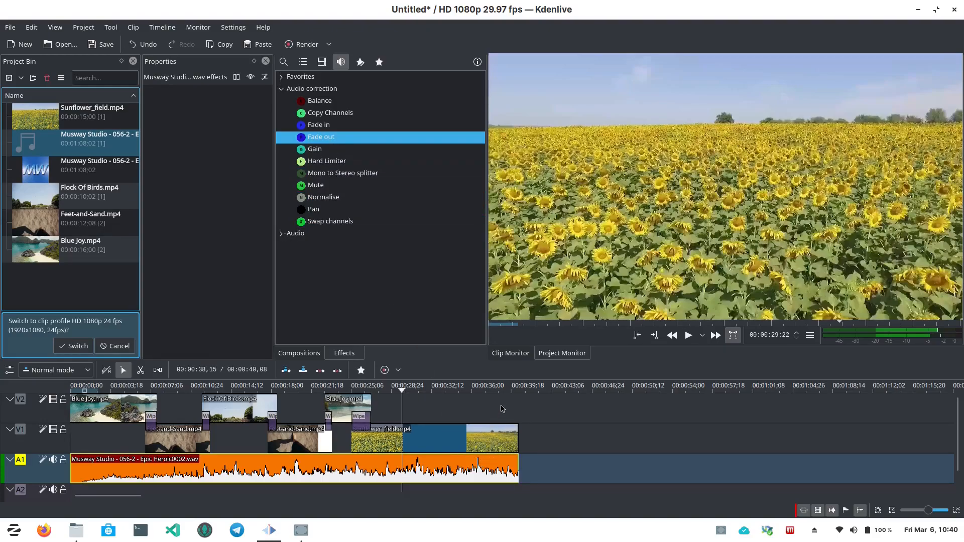
Step: Add a three-second Fade out to the A1 music's end and play the ending to hear it
click(494, 391)
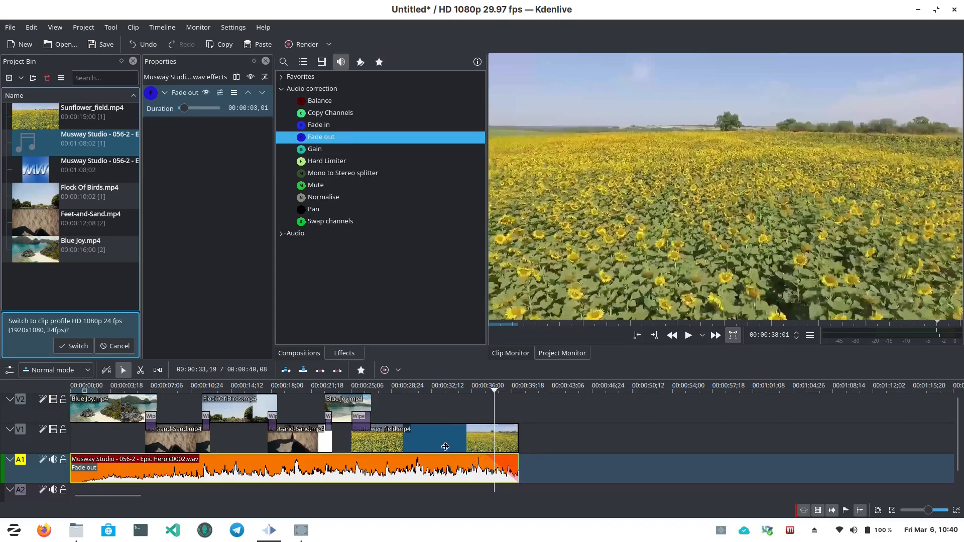
click(454, 391)
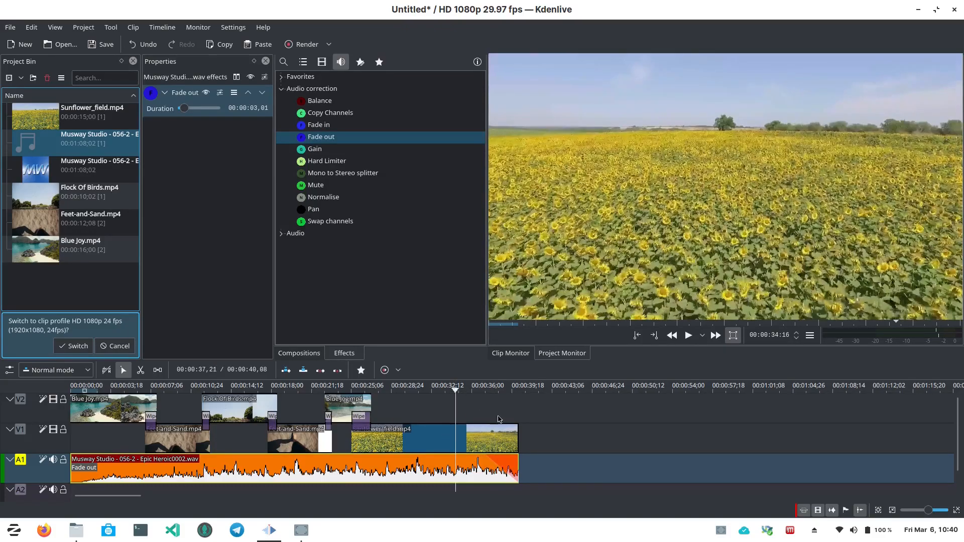
click(687, 335)
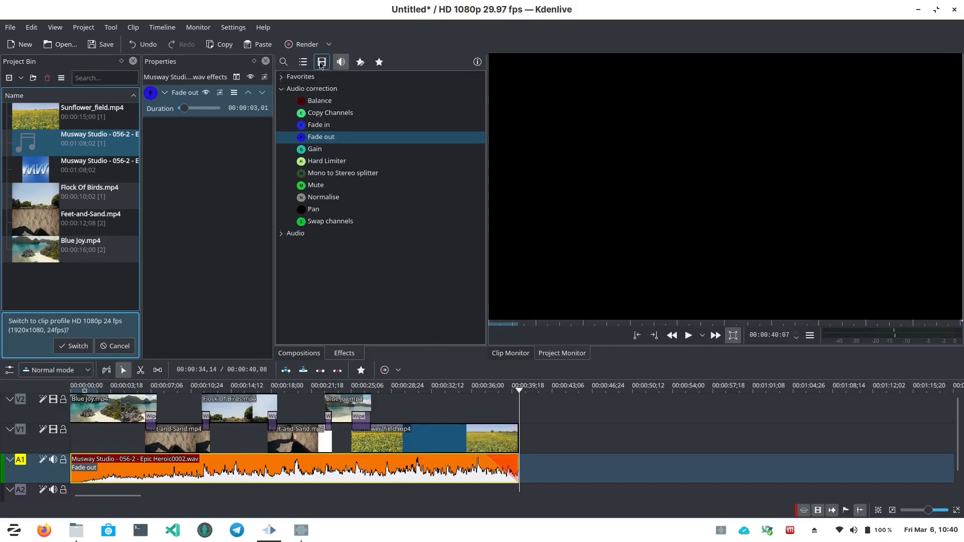
click(321, 62)
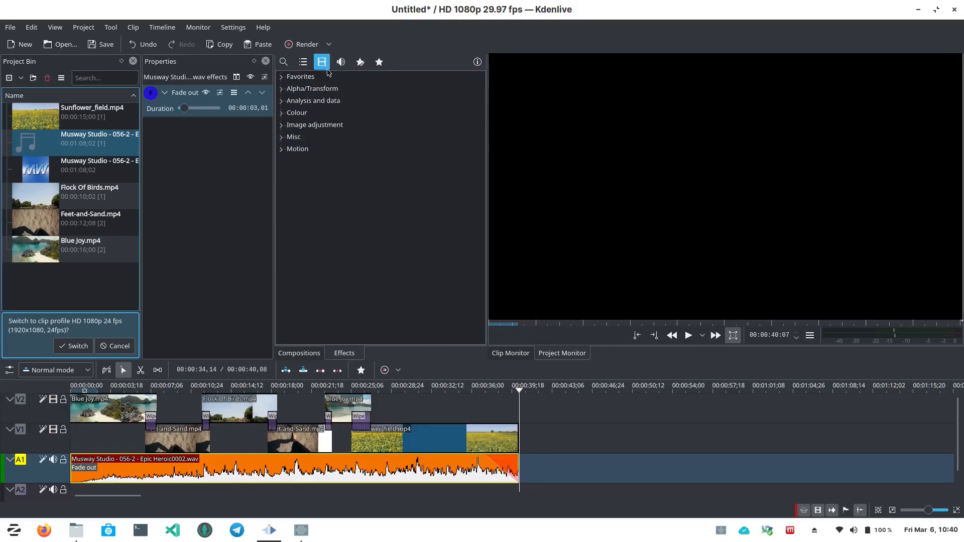